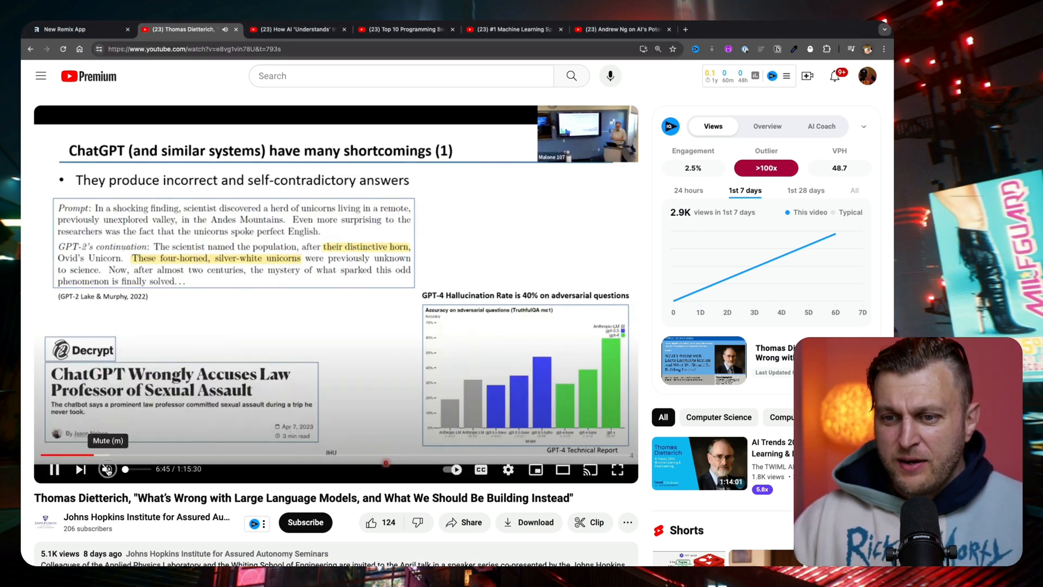
Pause the Dietterich lecture, select its URL, and return to the New Remix App tab.
left_click(107, 469)
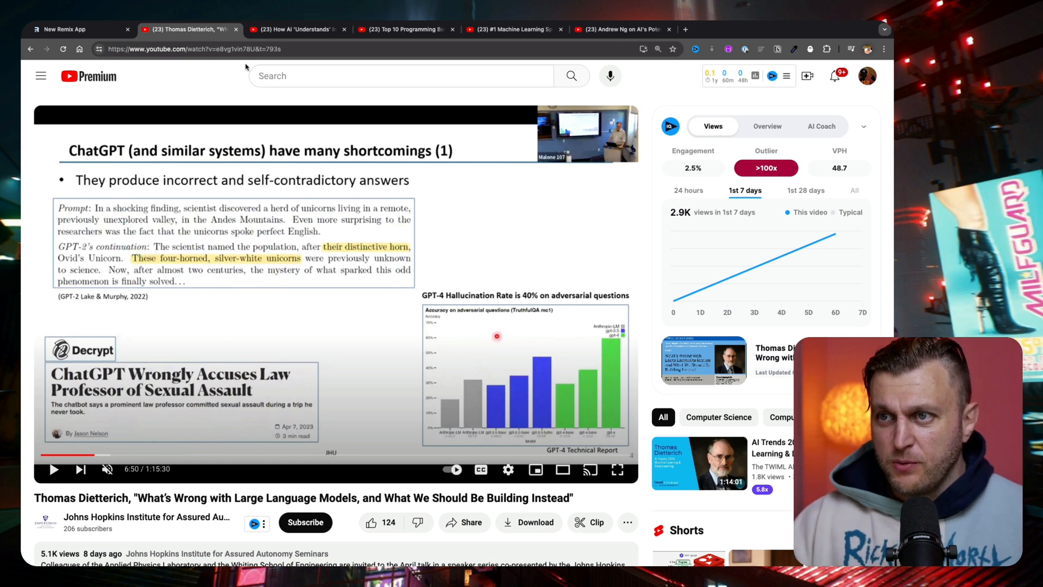
double_click(213, 48)
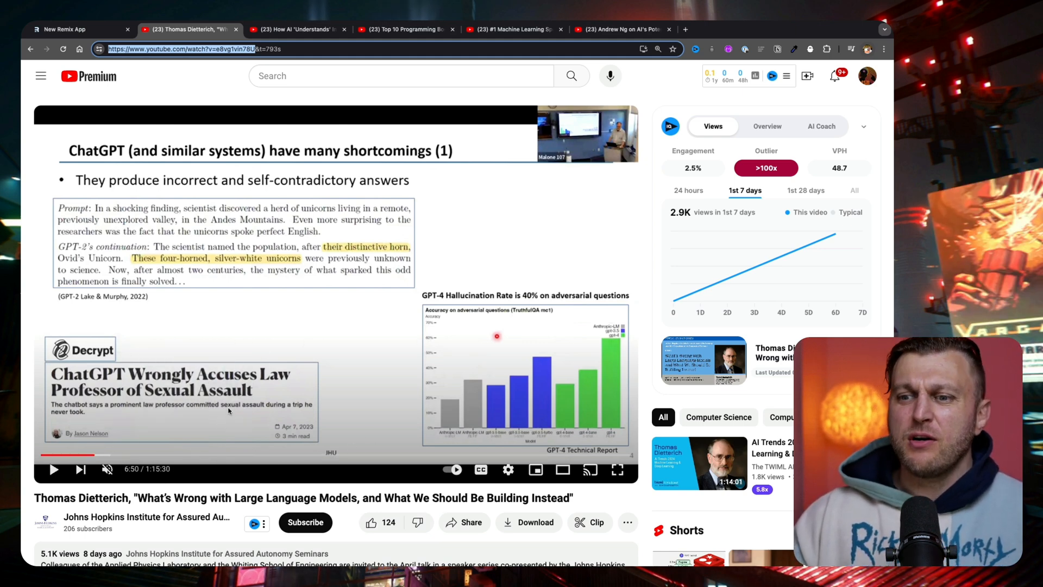
left_click(73, 29)
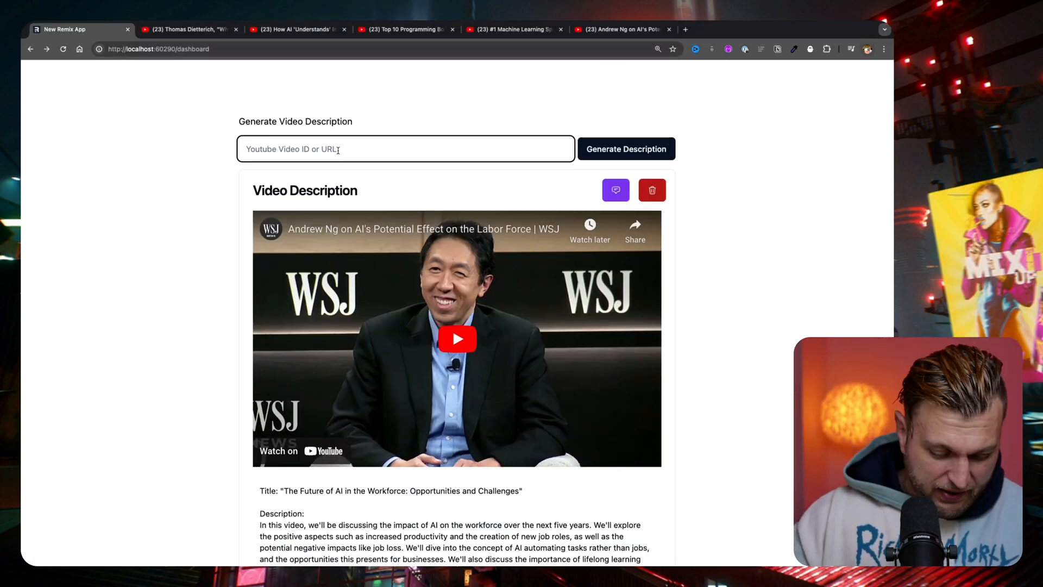
Enter the Dietterich talk's link, then generate and save its description.
left_click(626, 149)
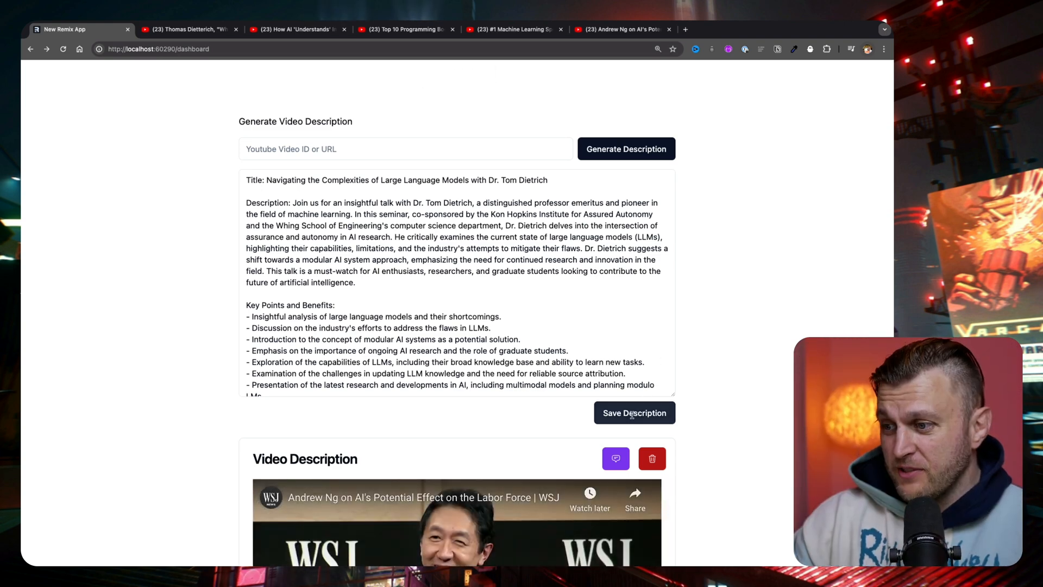
left_click(635, 413)
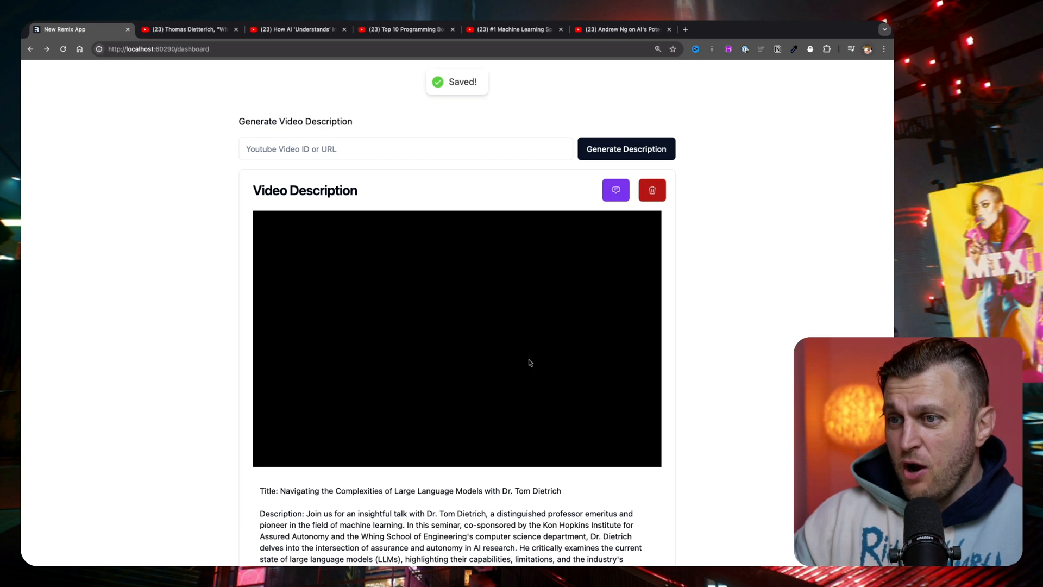
scroll("down", 3)
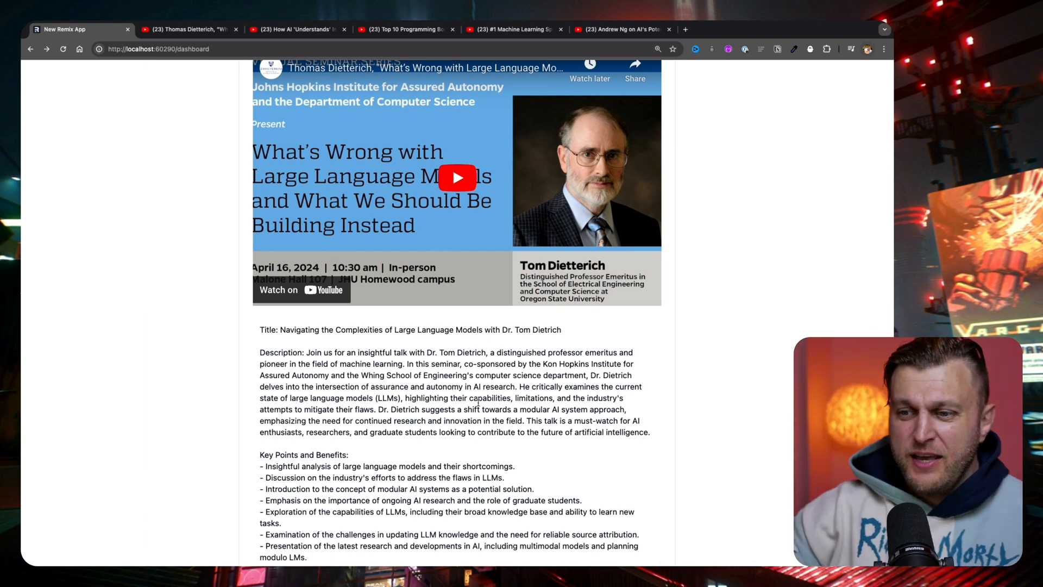
scroll("down", 3)
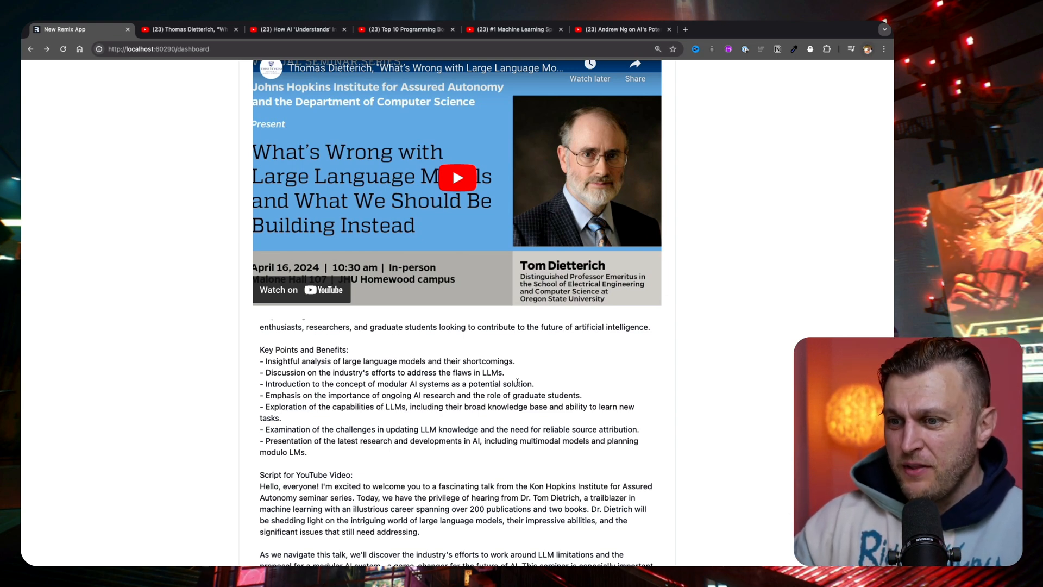
scroll("down", 3)
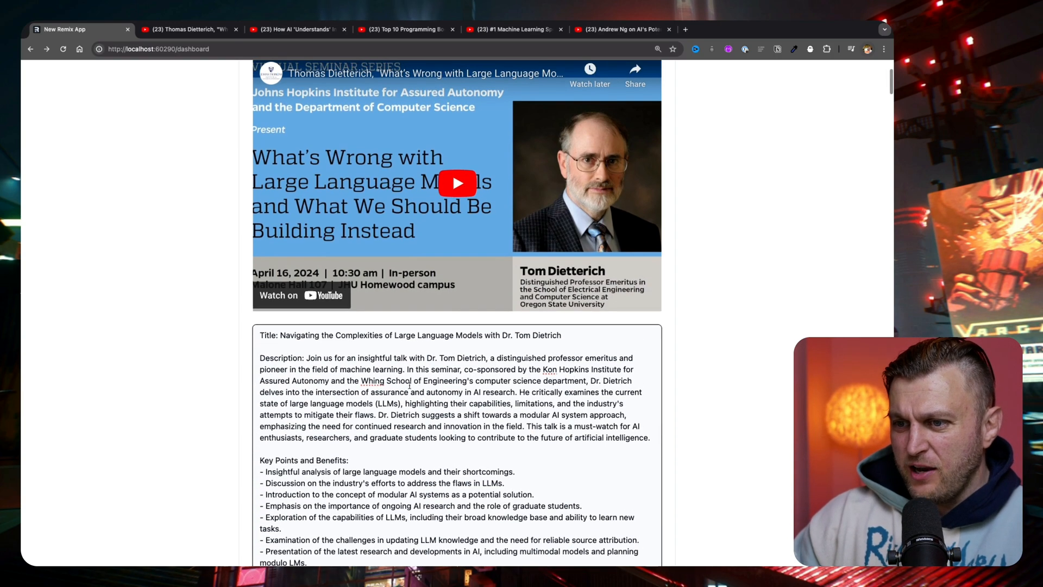
scroll("down", 3)
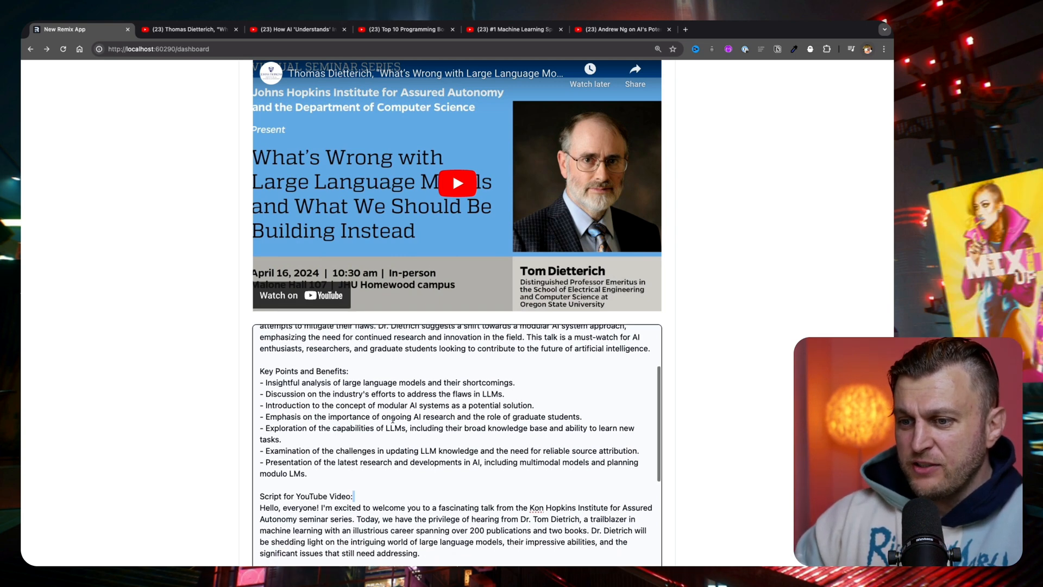
scroll("down", 3)
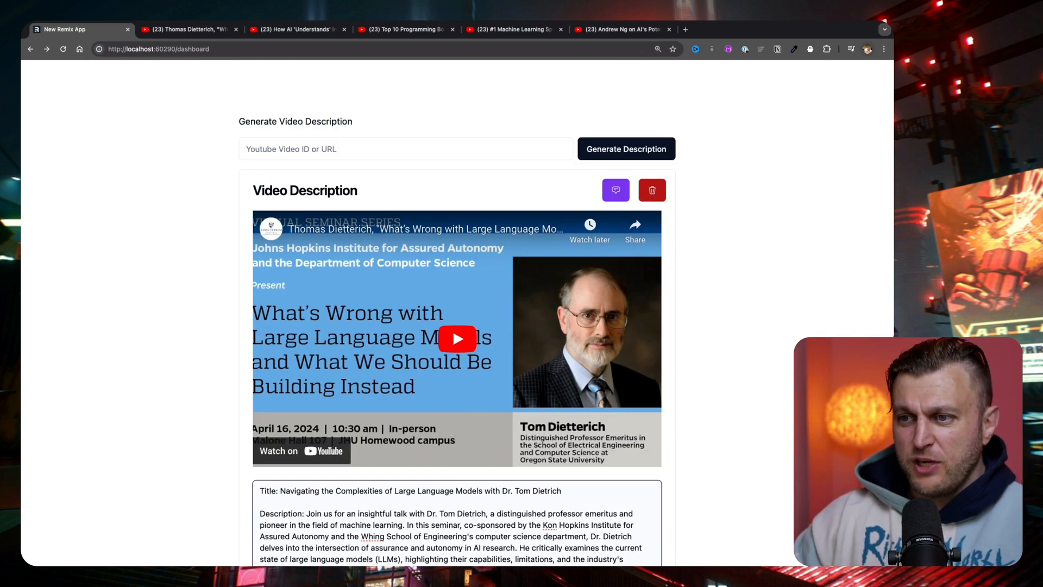
mouse_move(827, 323)
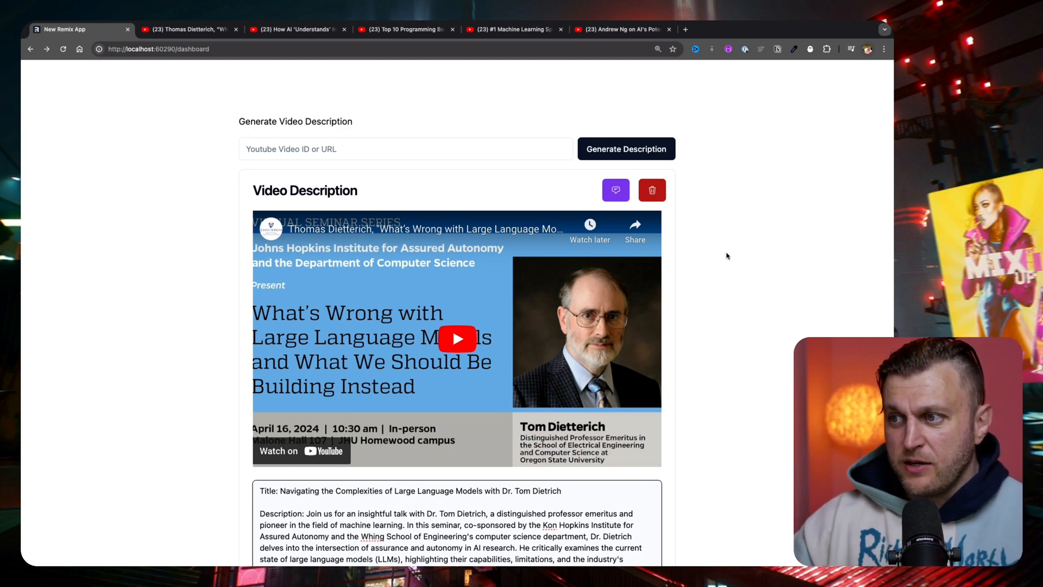
Ask the Dietterich card's chatbot which LLM shortcomings are discussed in the video.
left_click(615, 190)
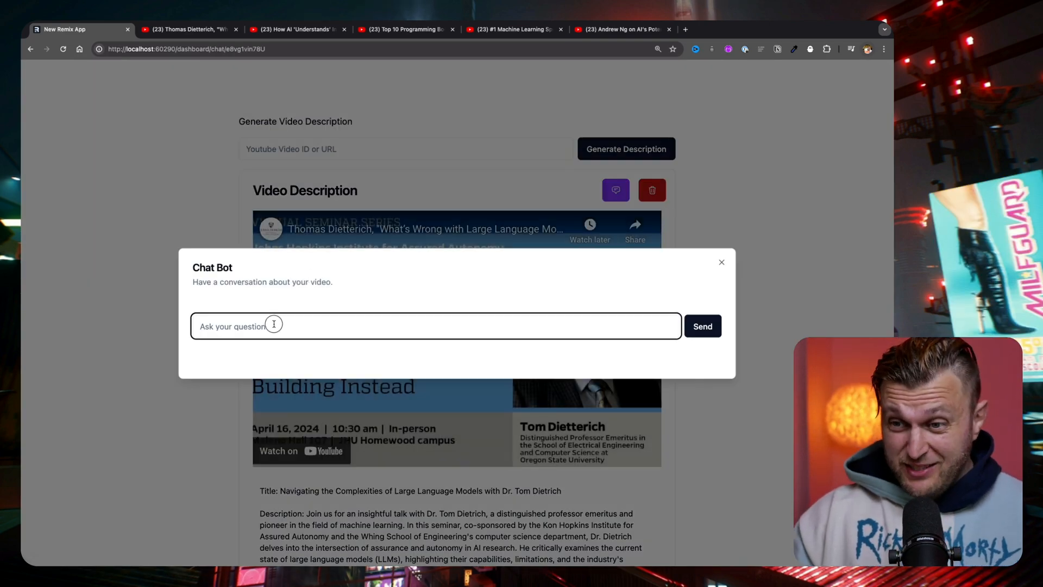
type("what a")
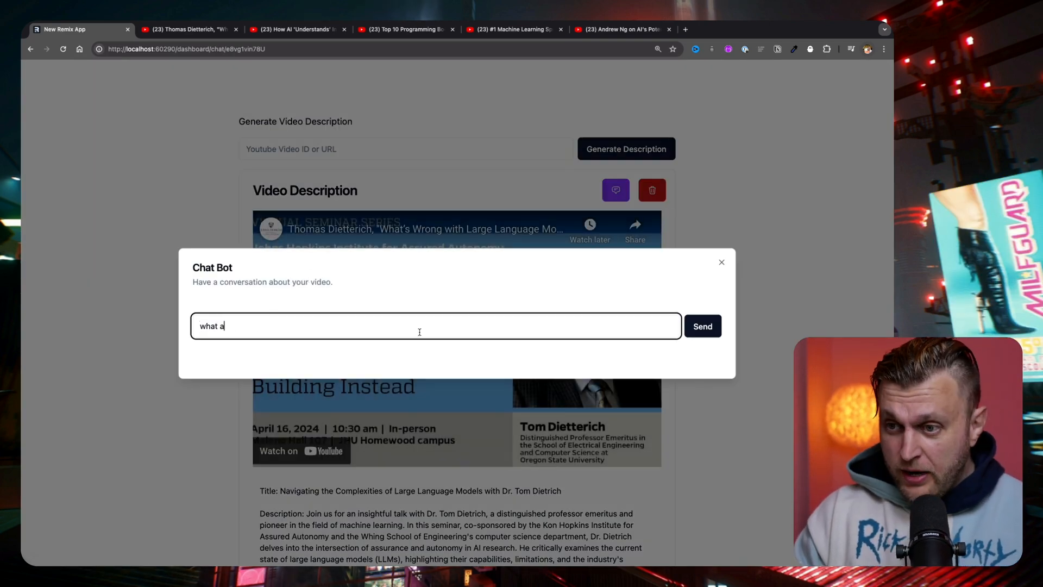
type("re some f")
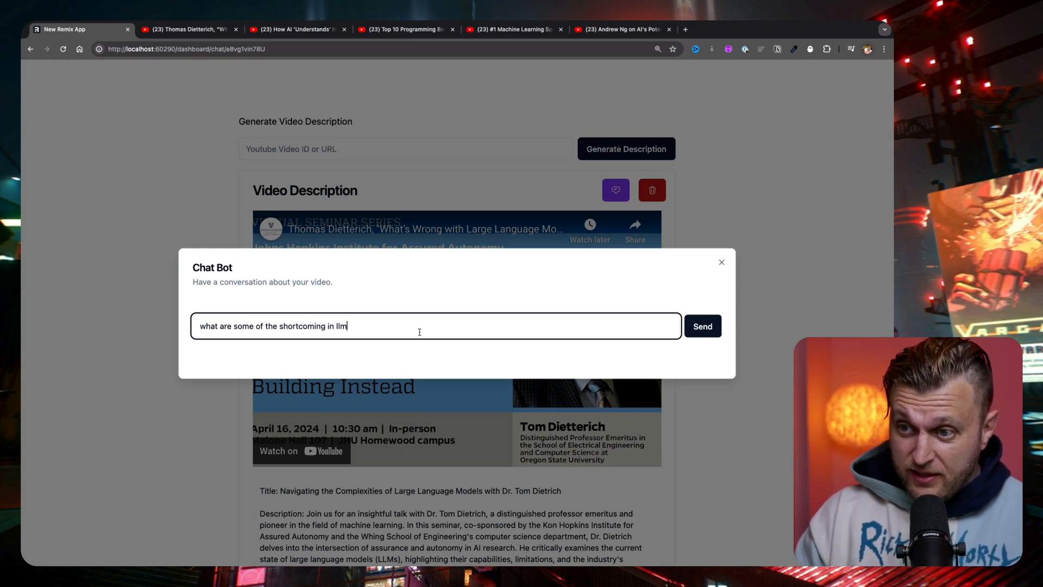
type("as discussed in this")
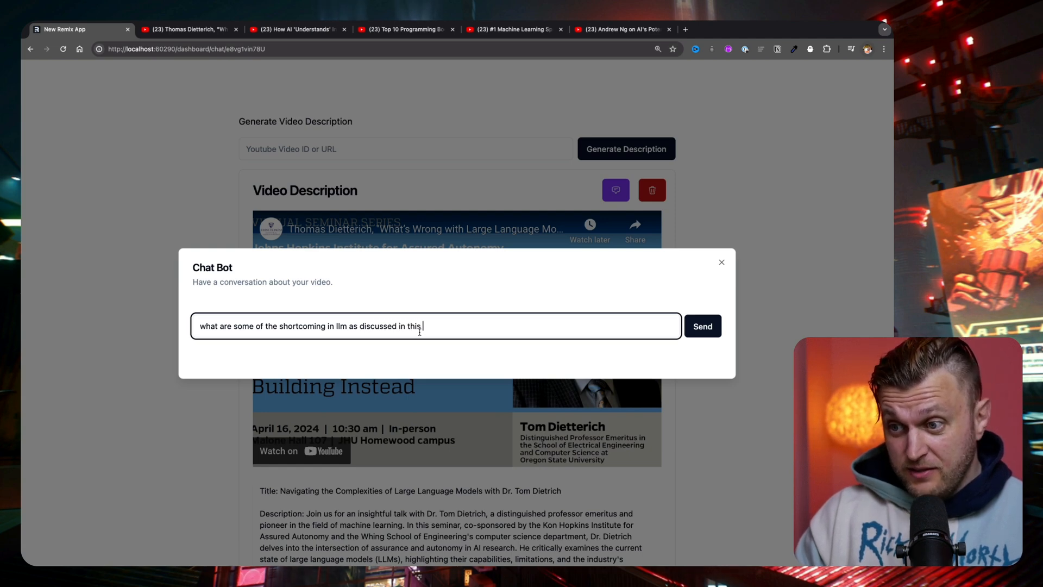
type("video")
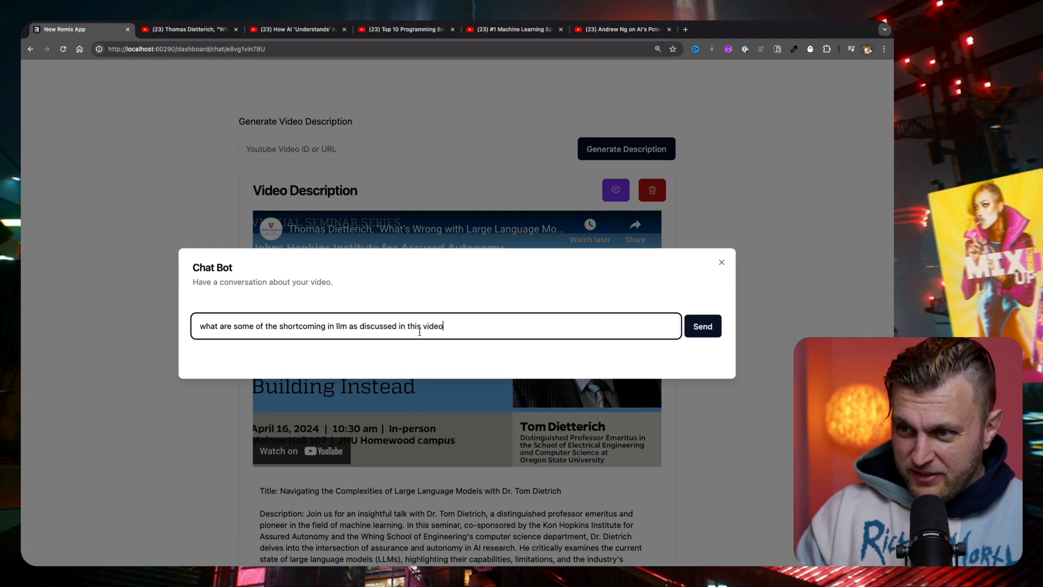
left_click(702, 325)
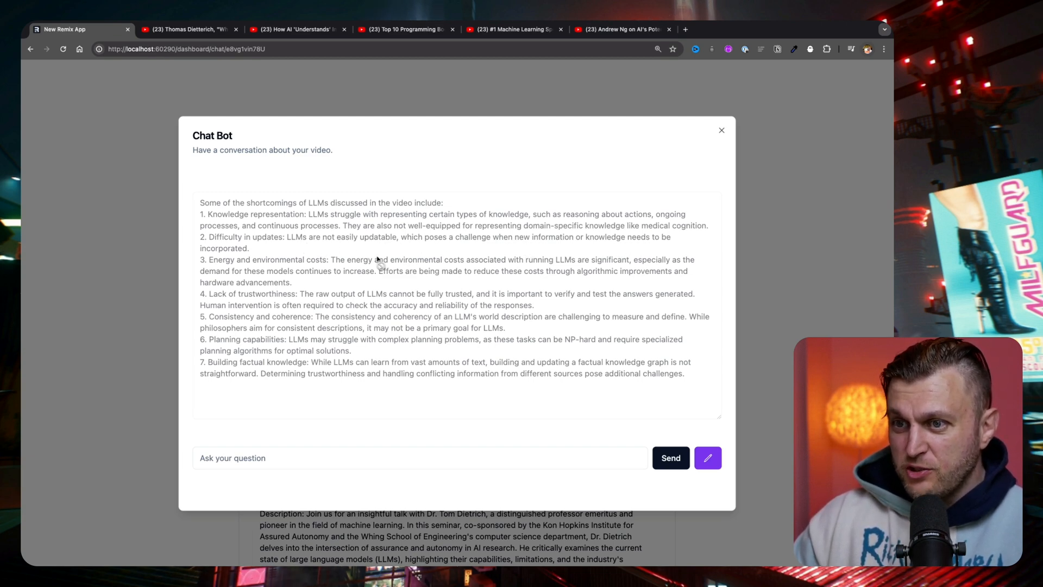
mouse_move(459, 262)
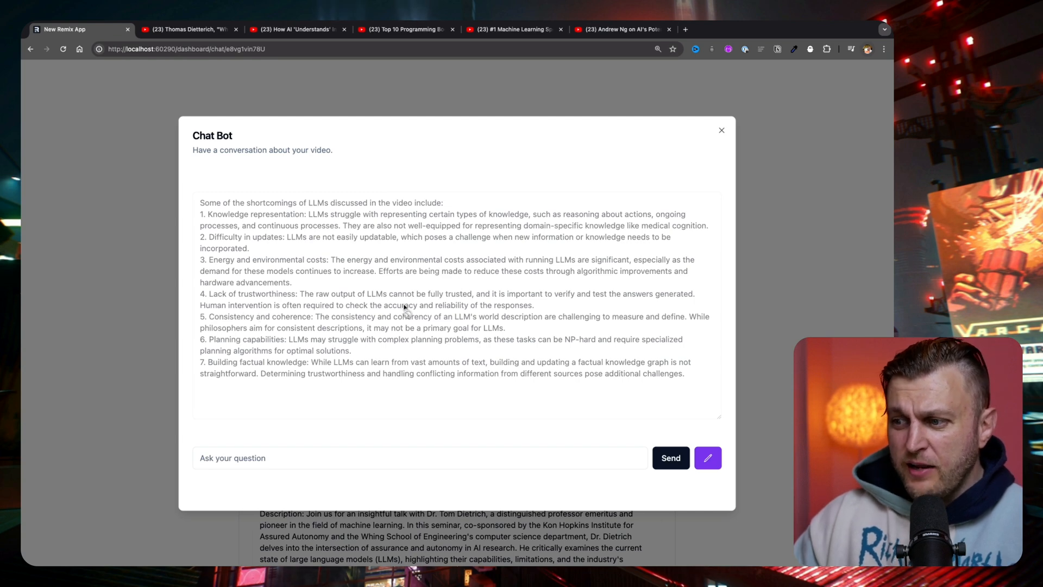
Close the Chat Bot dialog on the Dietterich talk card.
left_click(721, 130)
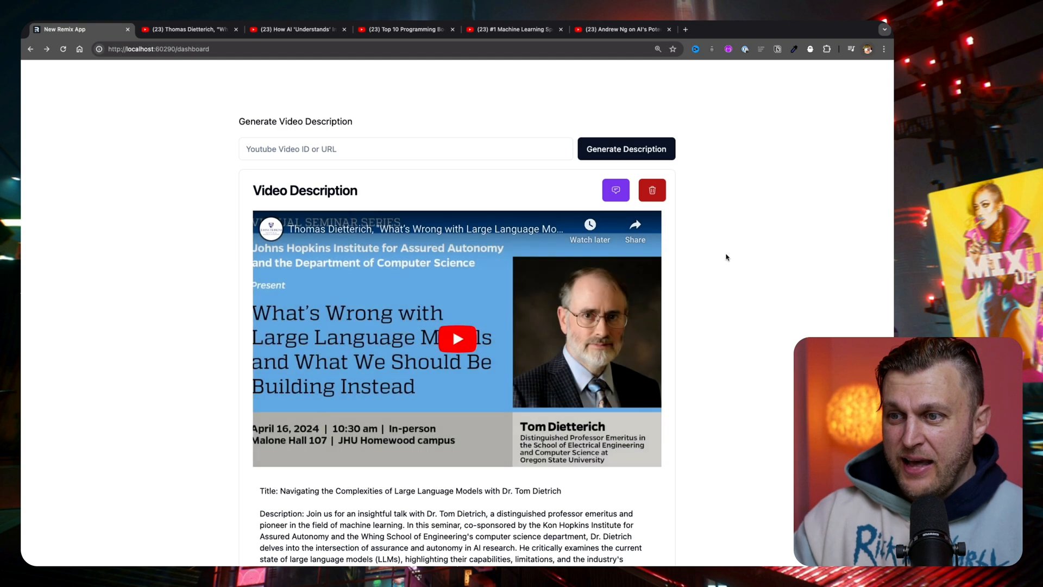
mouse_move(655, 381)
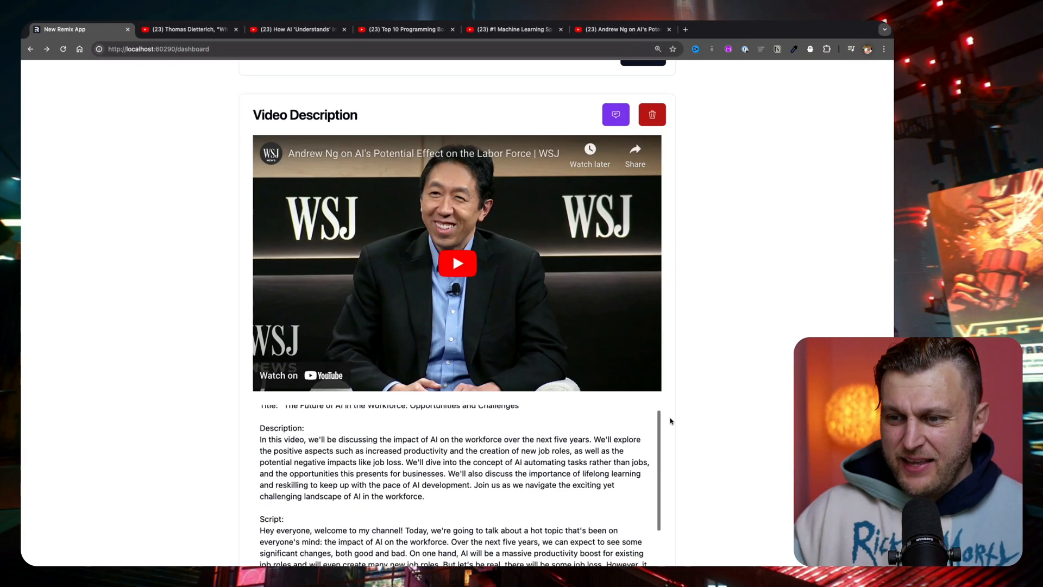
Scroll through the Andrew Ng description and script, then open the CLIP video tab.
scroll("down", 3)
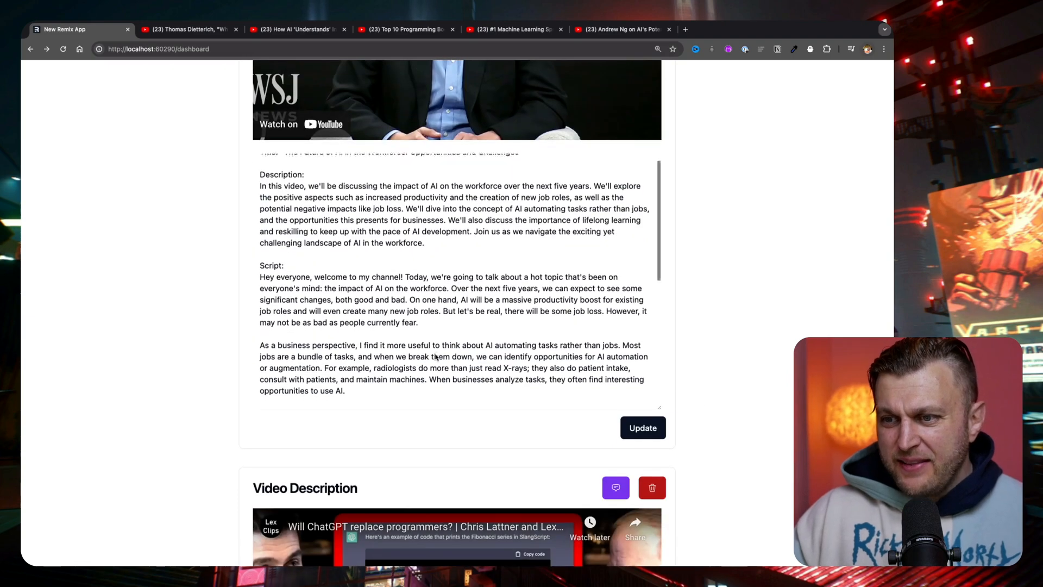
scroll("down", 3)
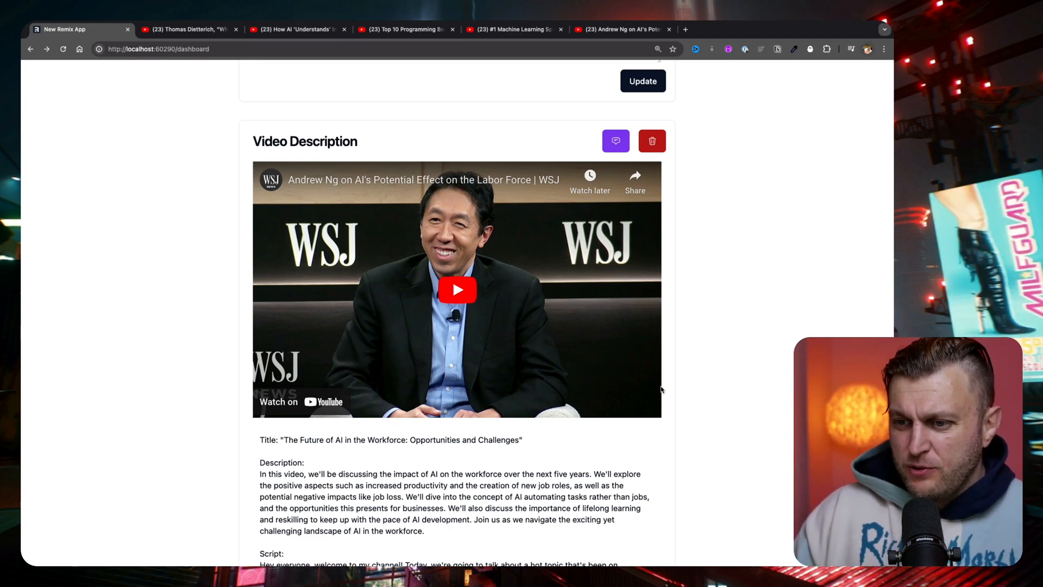
scroll("down", 3)
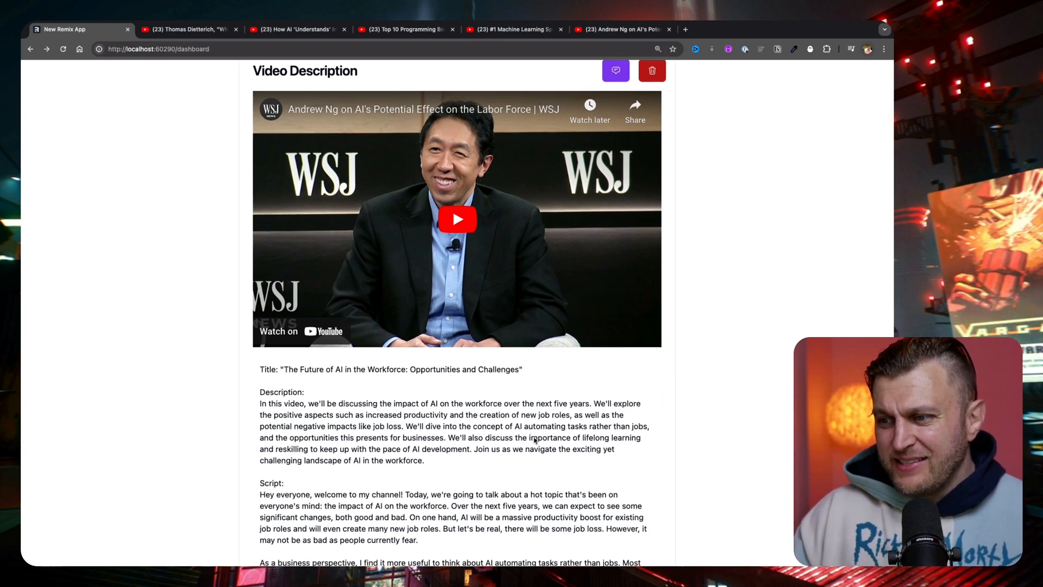
scroll("down", 3)
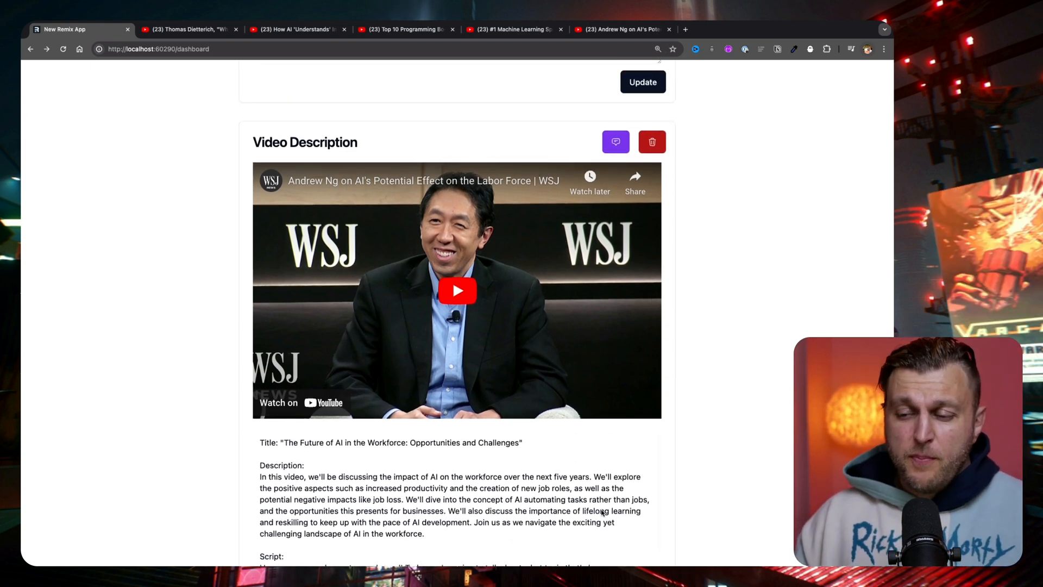
scroll("down", 3)
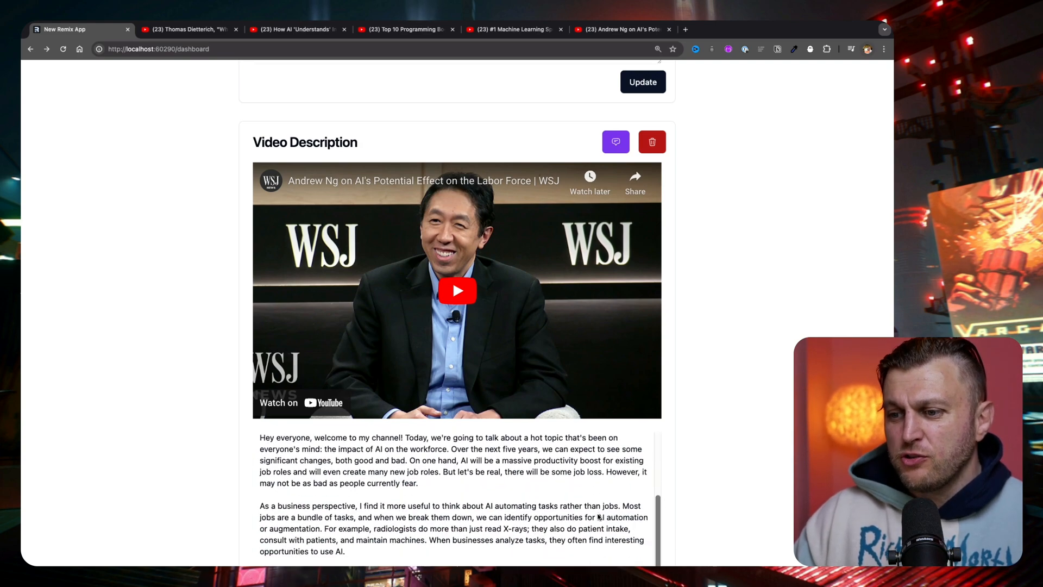
scroll("down", 3)
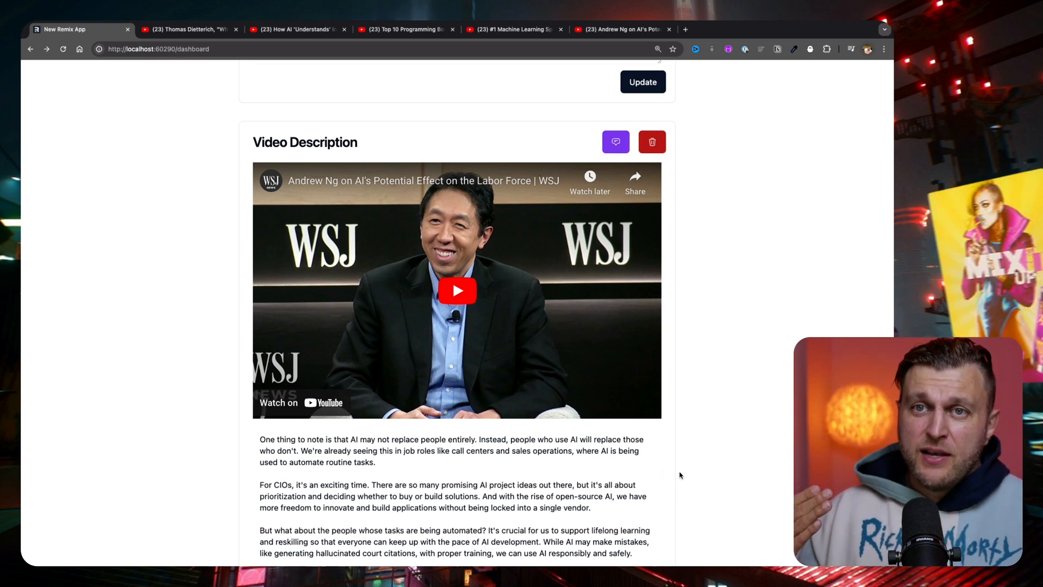
mouse_move(702, 211)
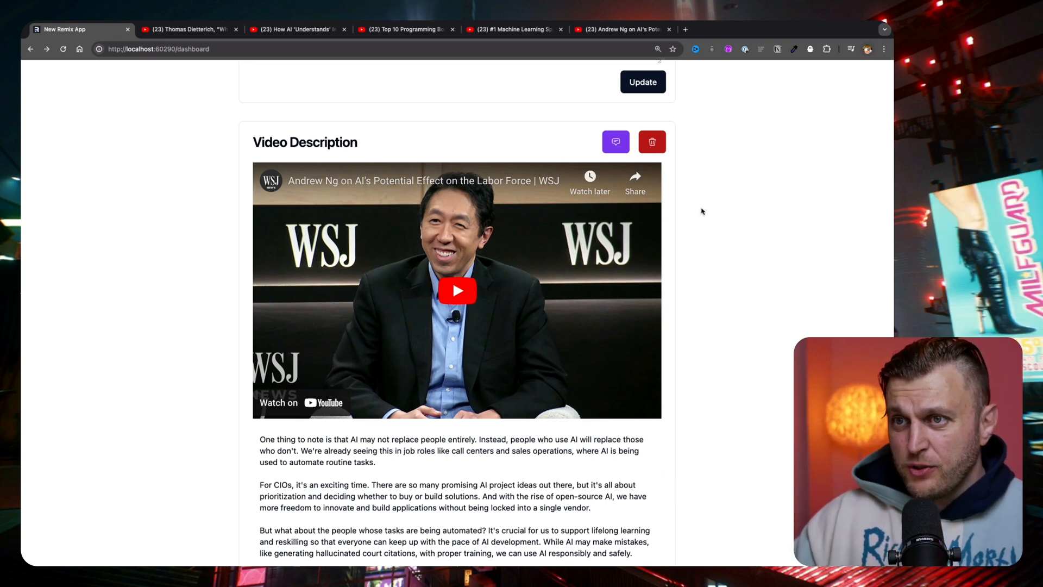
left_click(298, 29)
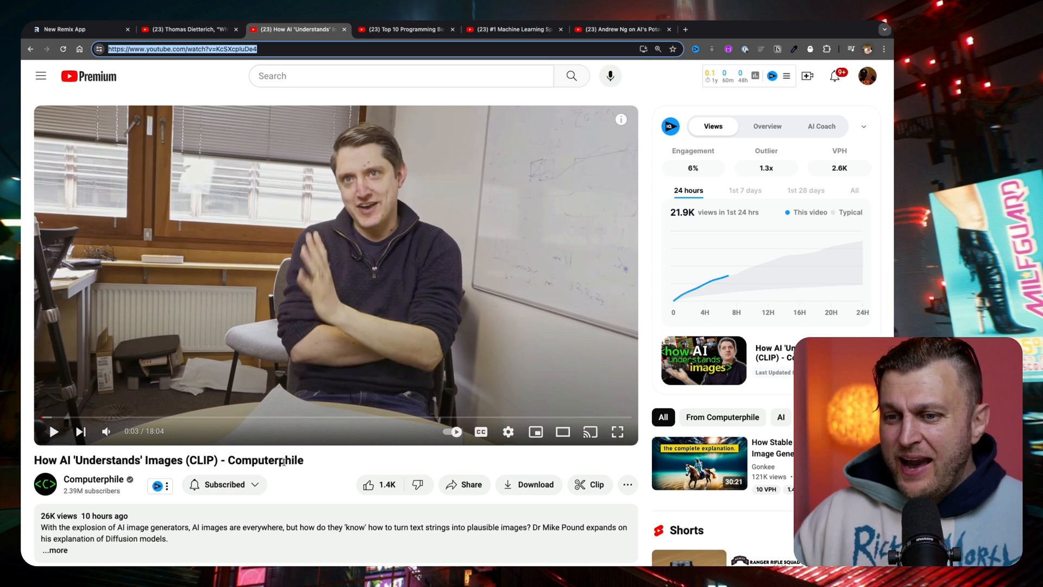
Select the title of Computerphile's 'How AI Understands Images (CLIP)' video.
triple_click(169, 460)
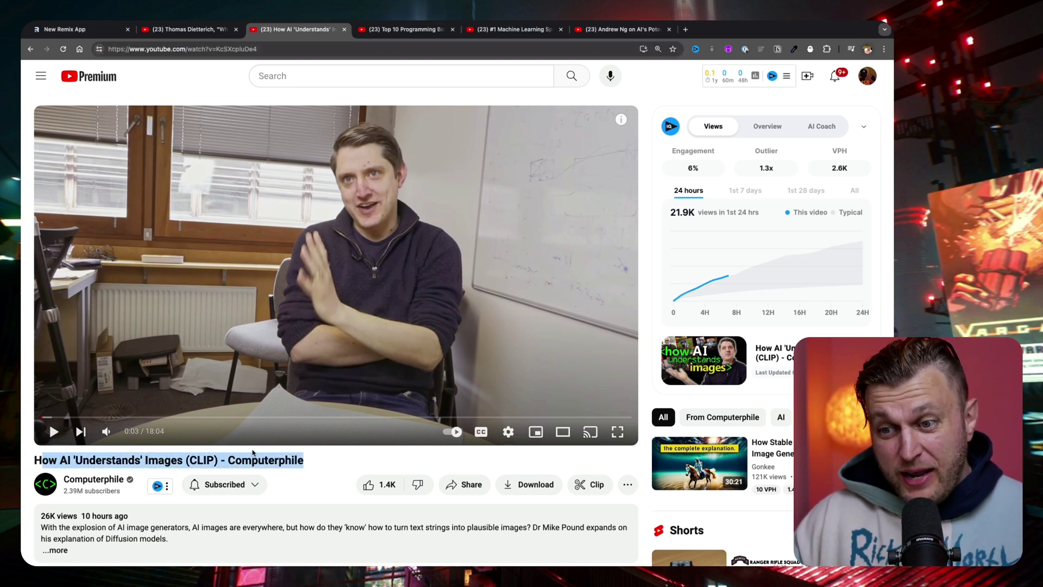
mouse_move(207, 471)
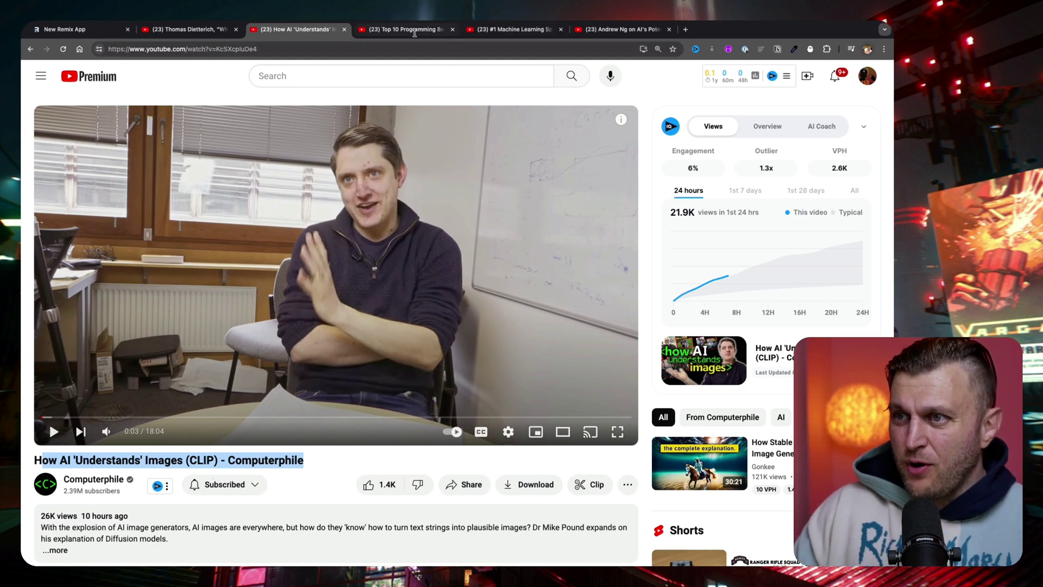
Open the Top 10 Programming Books video and select its URL.
left_click(409, 29)
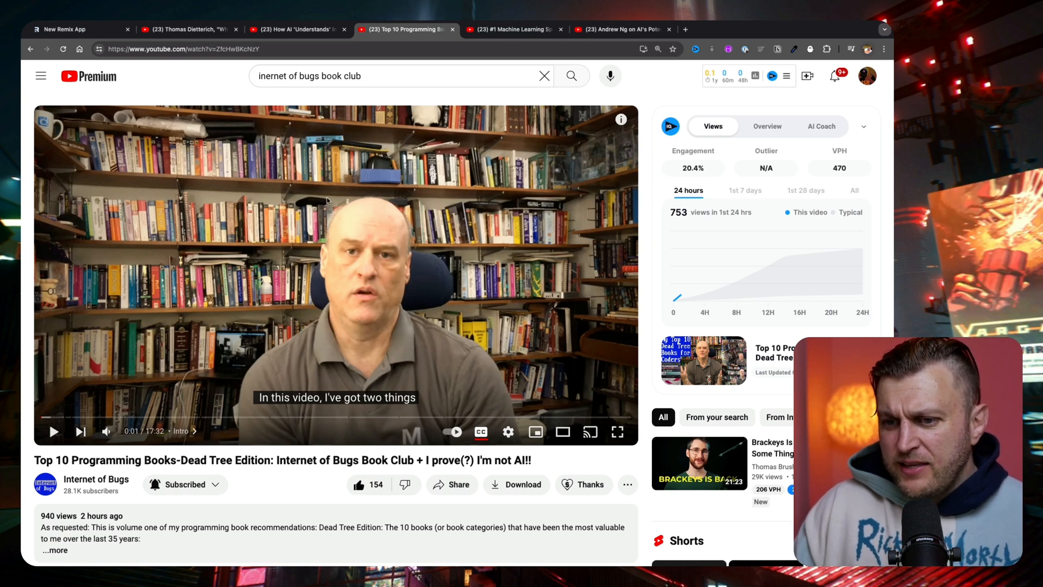
left_click(182, 49)
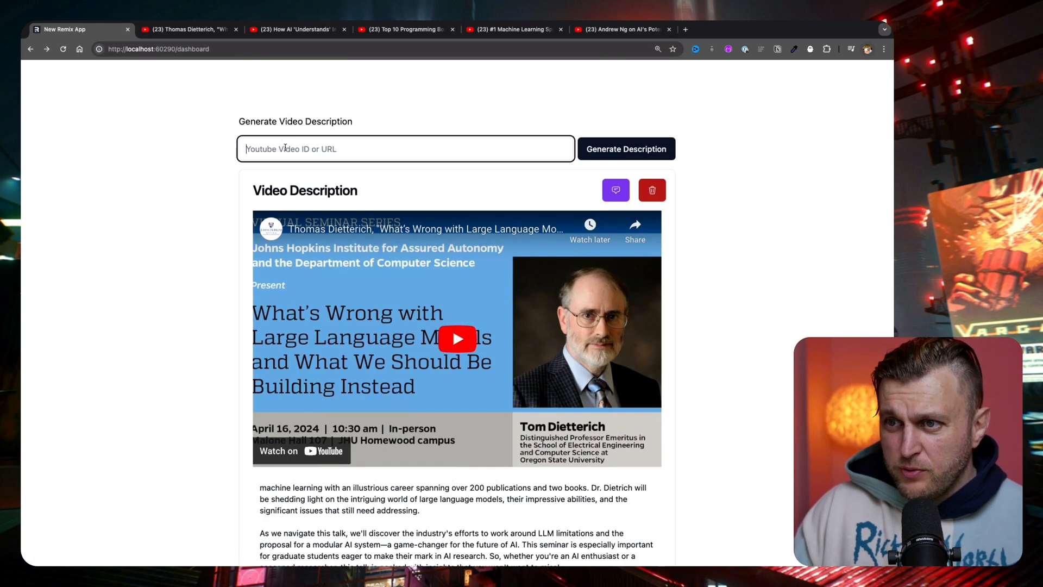
Enter the programming books video link, then generate and save its description.
left_click(626, 149)
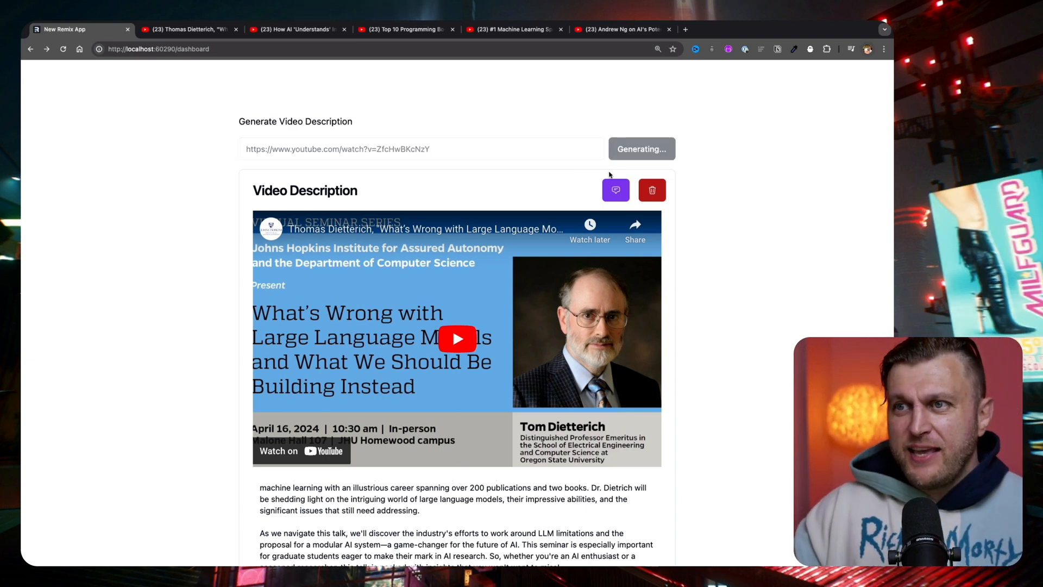
mouse_move(606, 170)
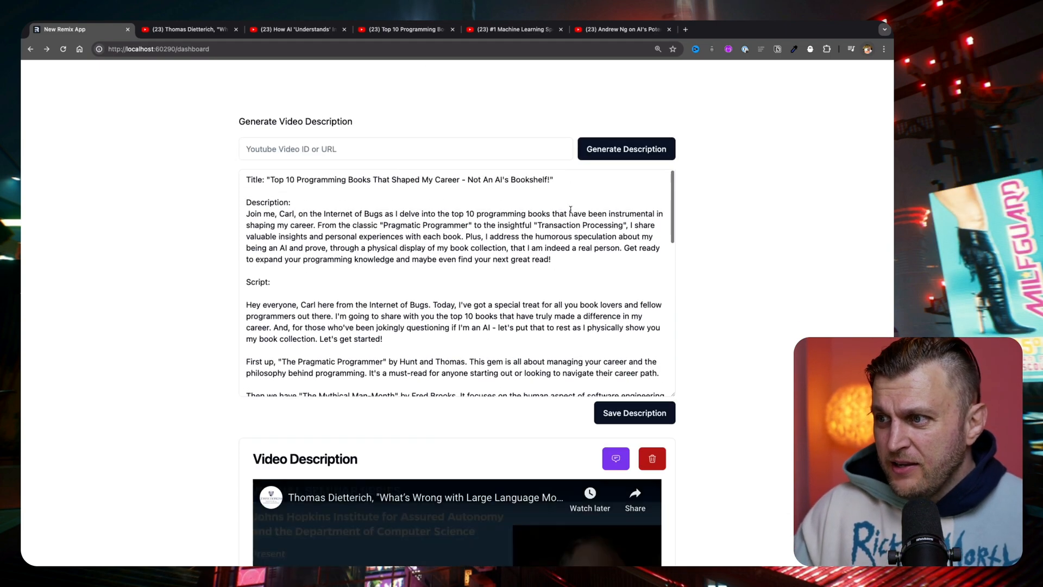
left_click(635, 413)
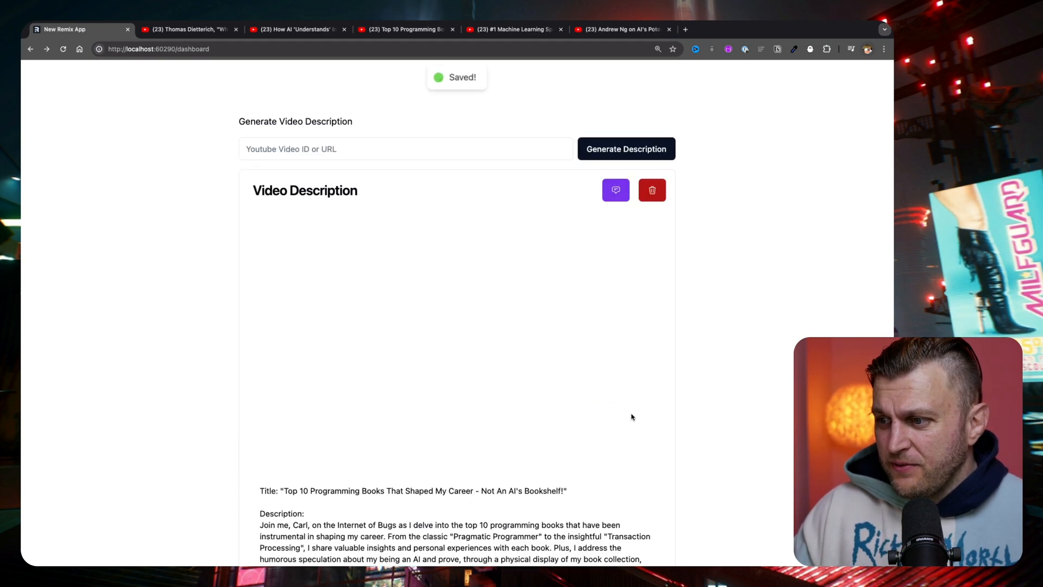
Ask the books video's chatbot for its main takeaway on becoming a good developer.
left_click(615, 190)
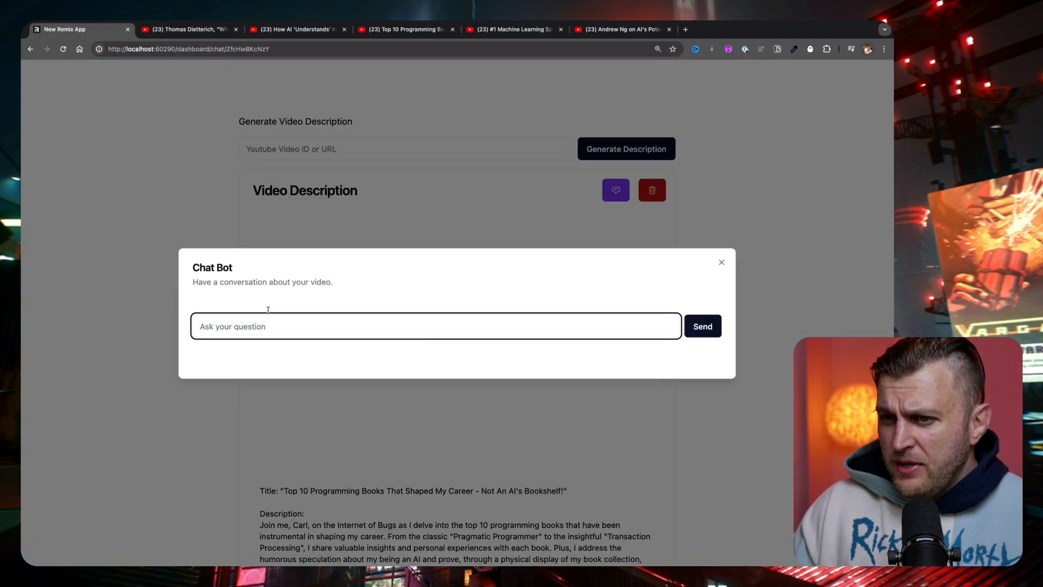
type("what is the main takeaway interm of")
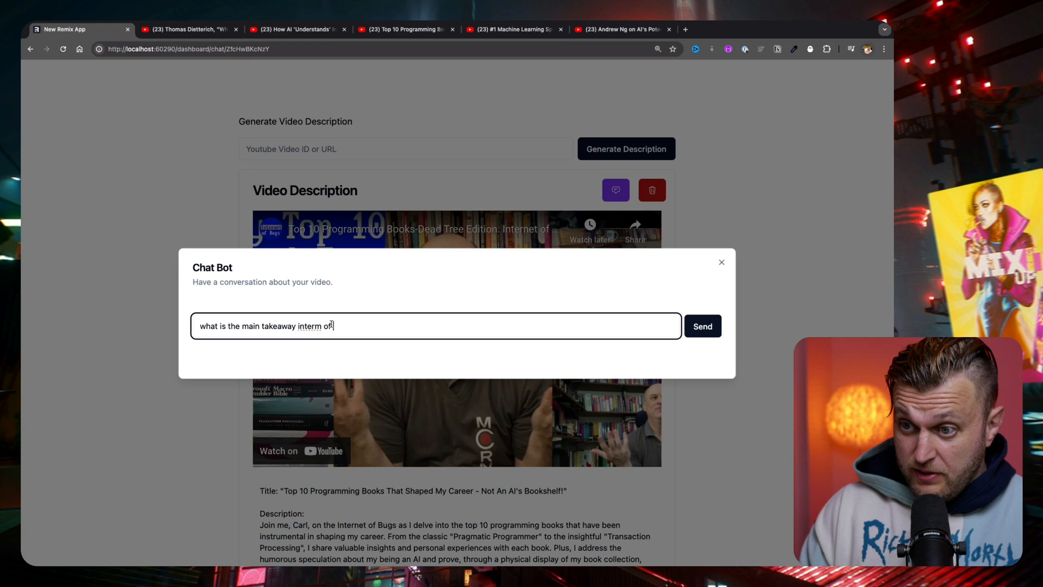
key("Backspace")
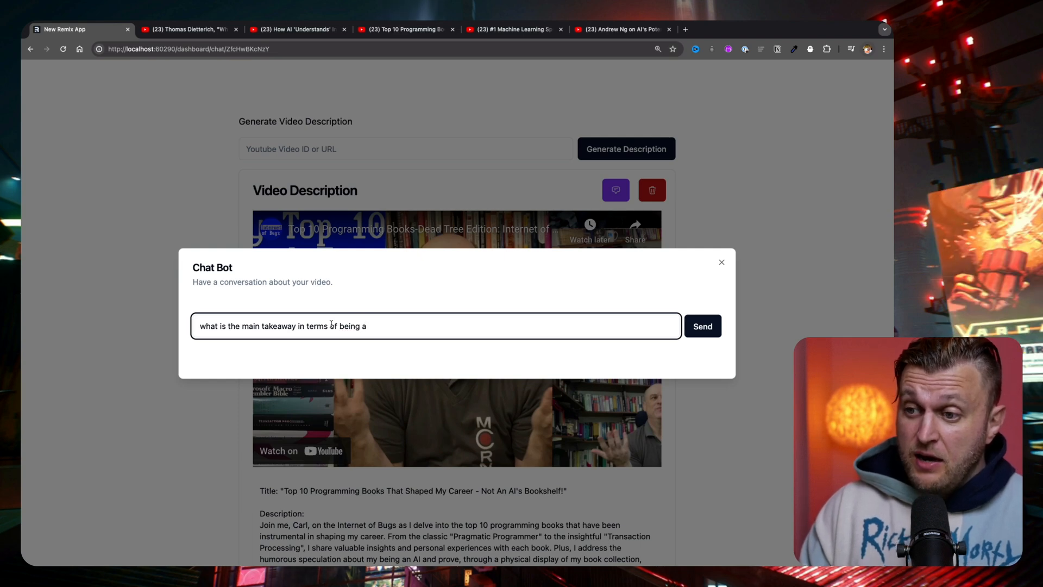
type("good develo")
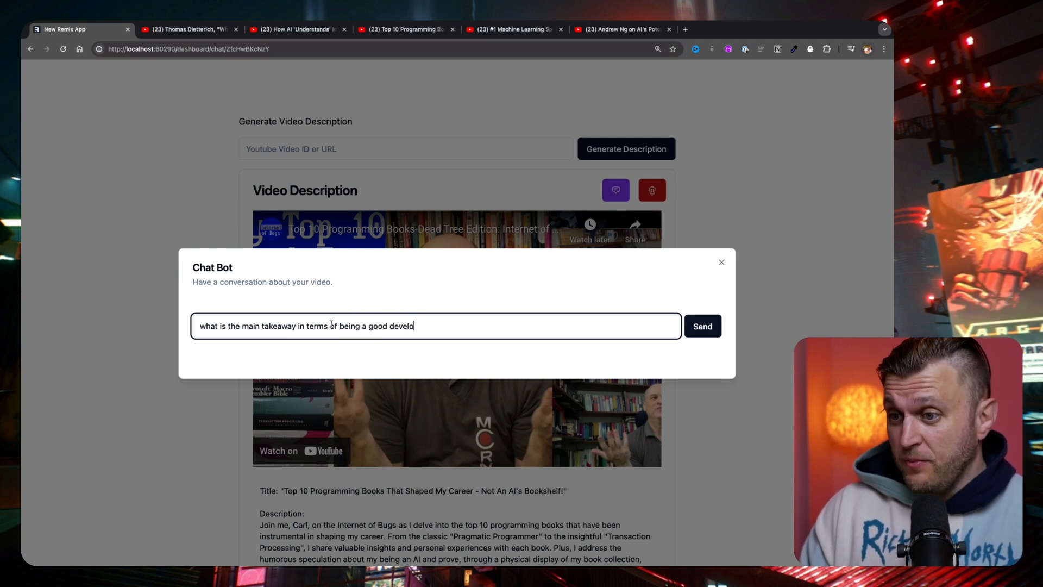
left_click(702, 326)
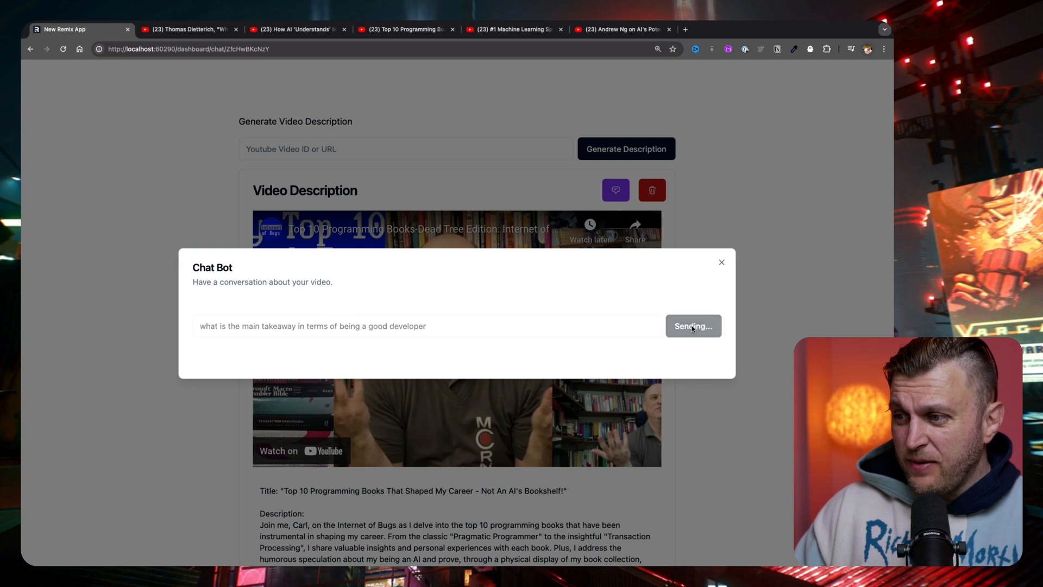
mouse_move(572, 260)
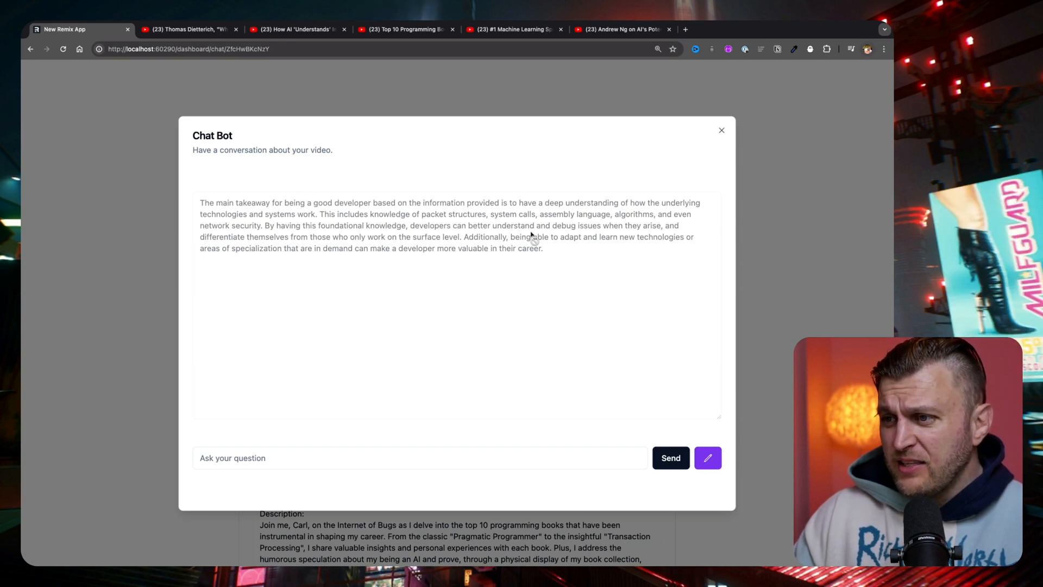
mouse_move(318, 255)
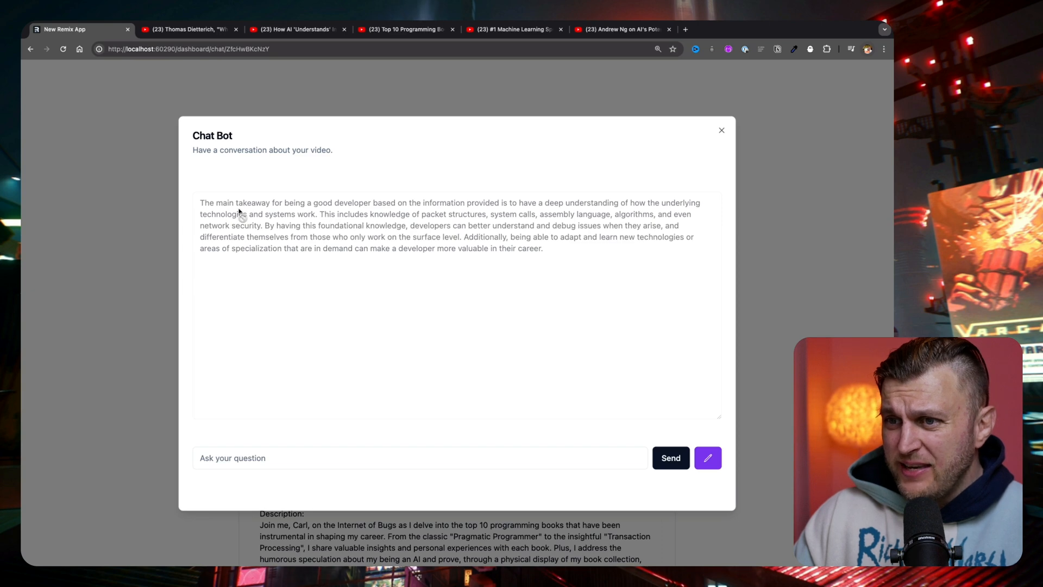
mouse_move(476, 213)
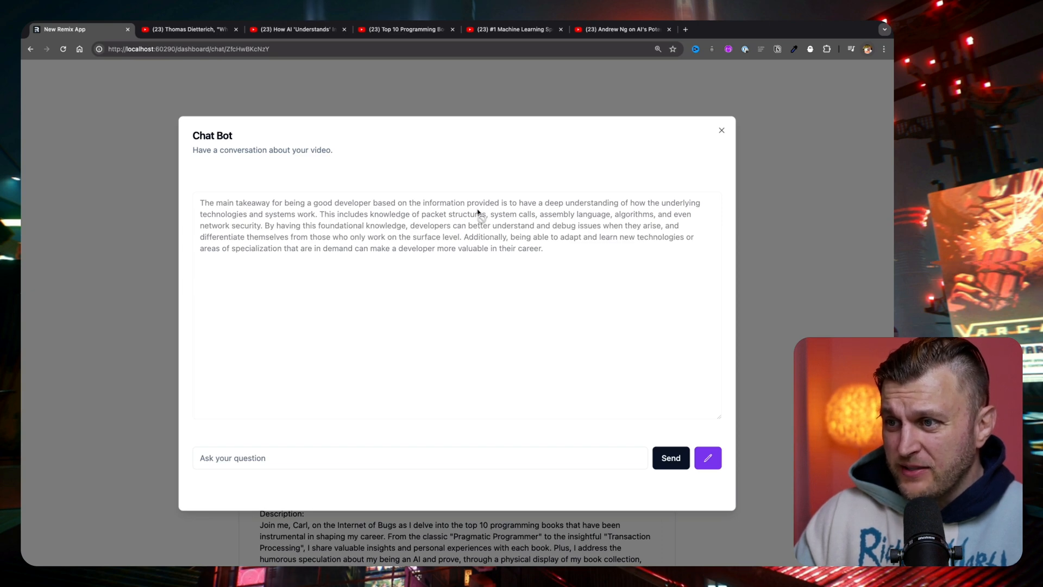
mouse_move(658, 213)
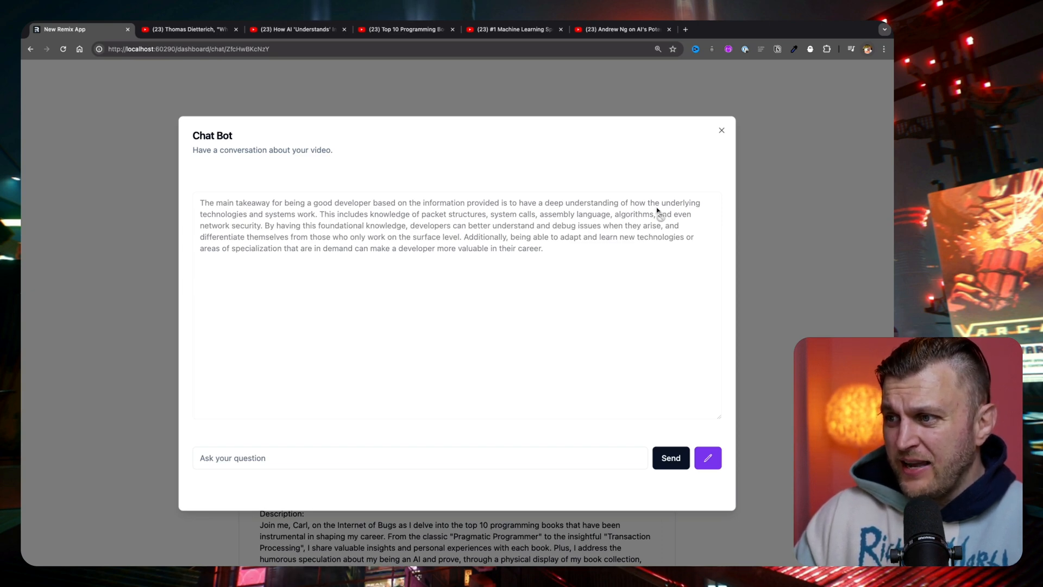
mouse_move(570, 213)
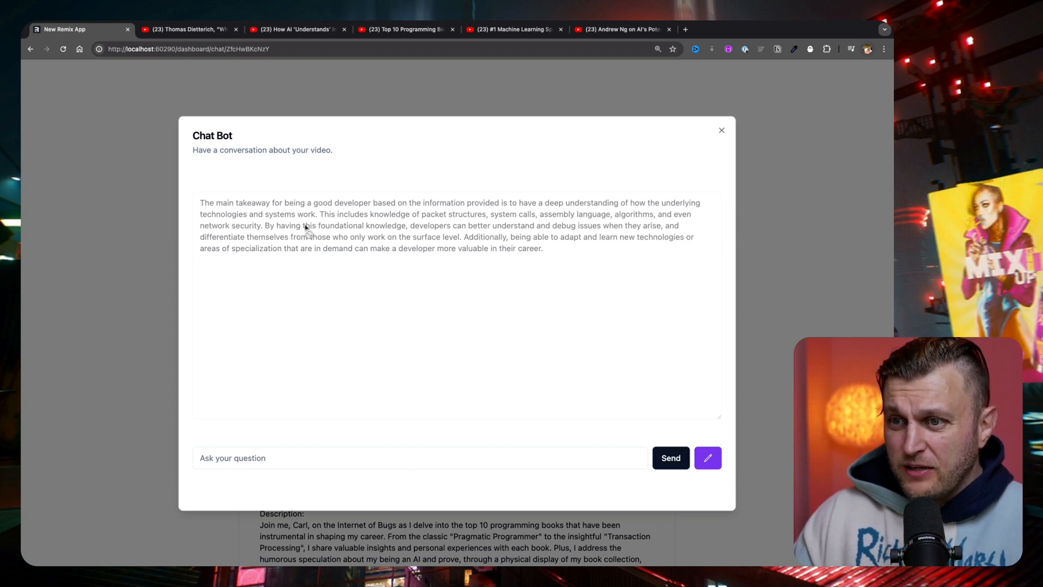
mouse_move(270, 216)
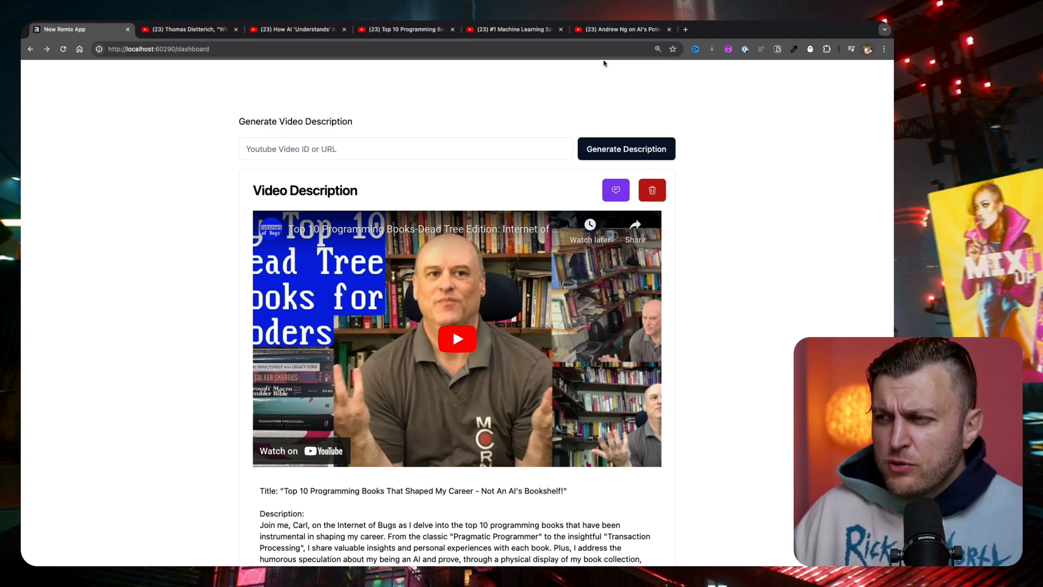
Switch to the Machine Learning Specialization lesson tab and subscribe to DeepLearningAI.
left_click(622, 30)
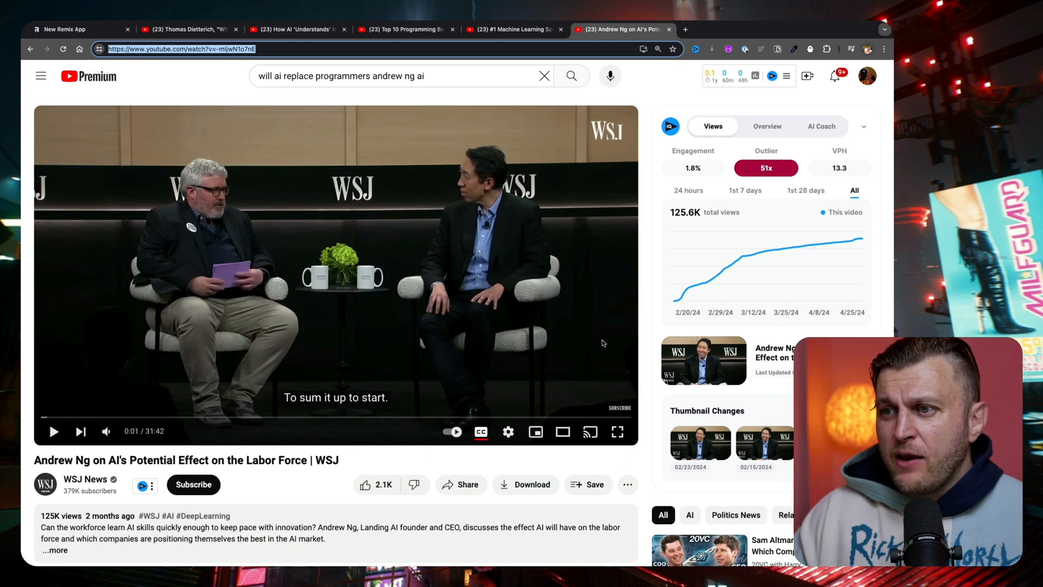
left_click(517, 29)
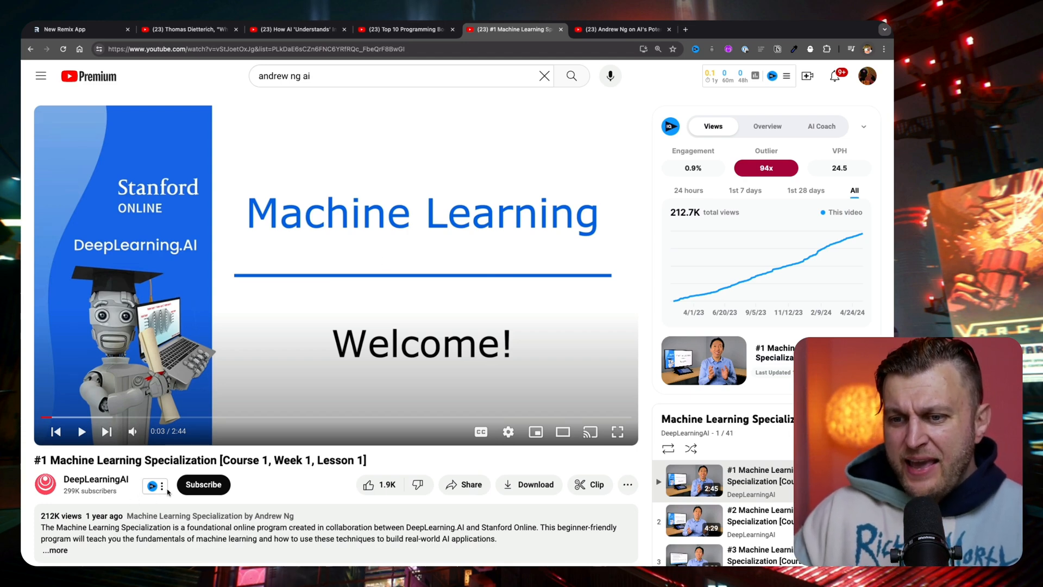
left_click(203, 485)
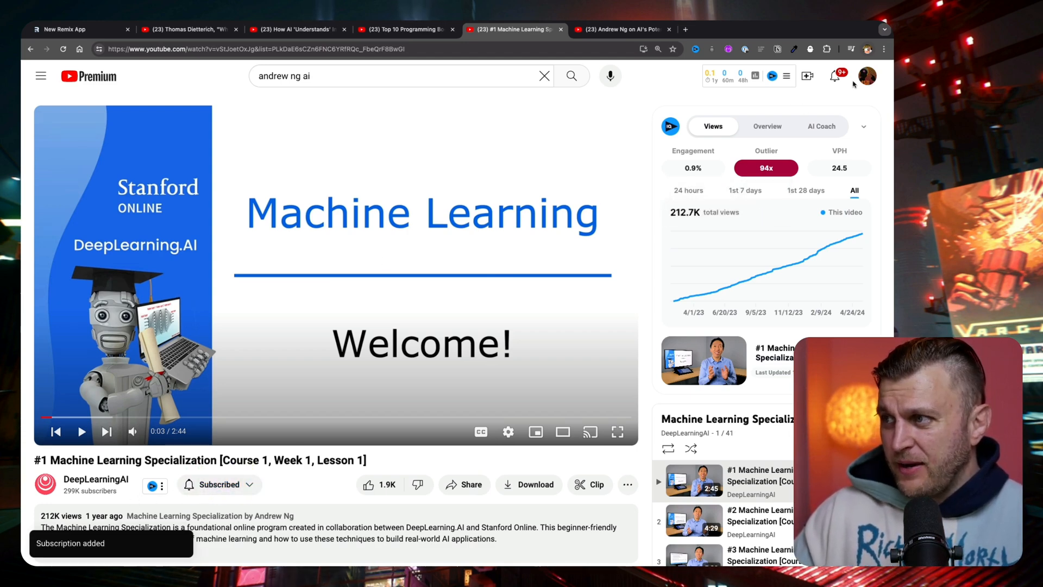
mouse_move(860, 90)
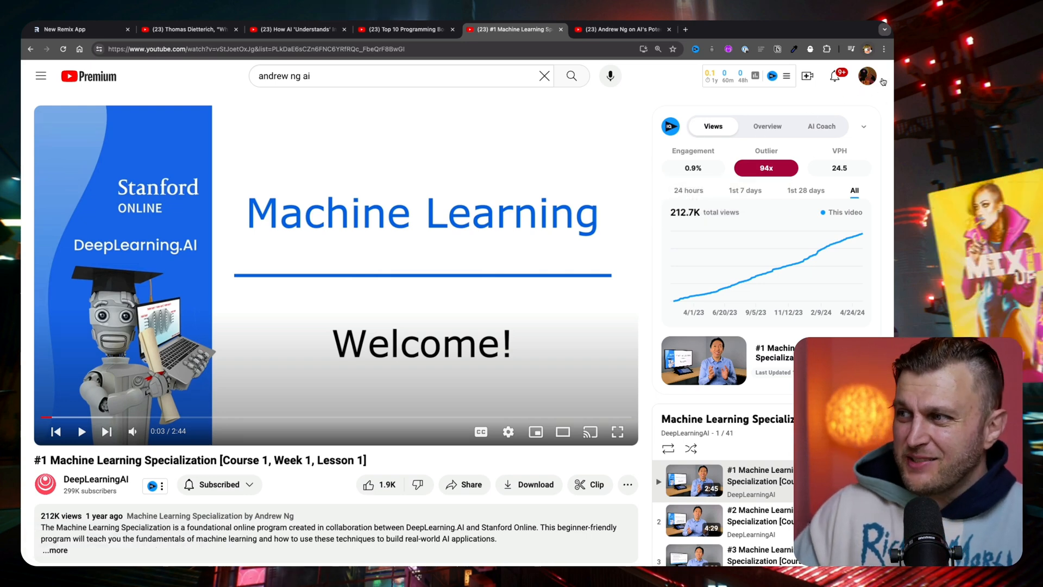
mouse_move(846, 112)
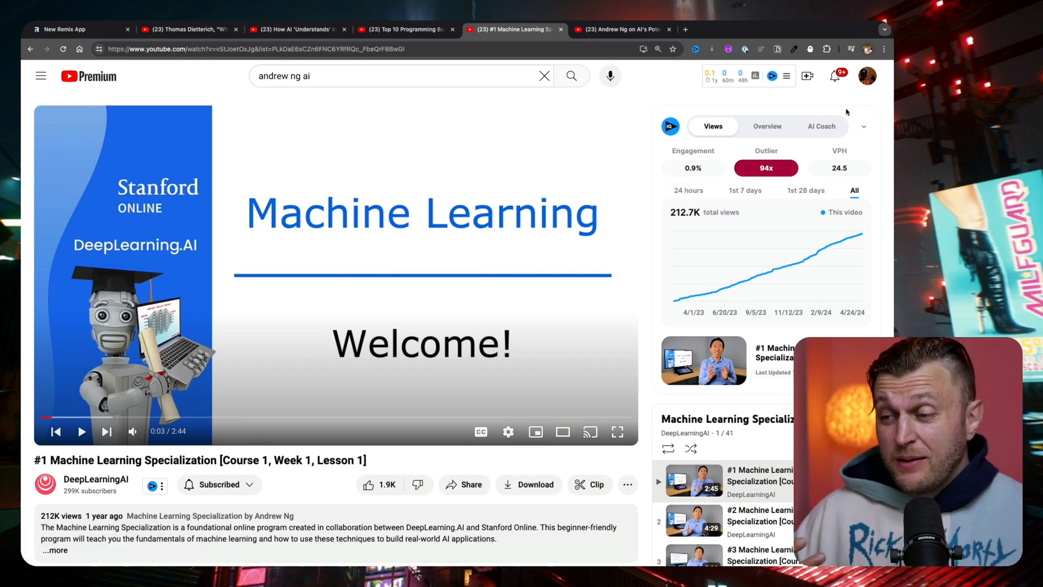
mouse_move(847, 161)
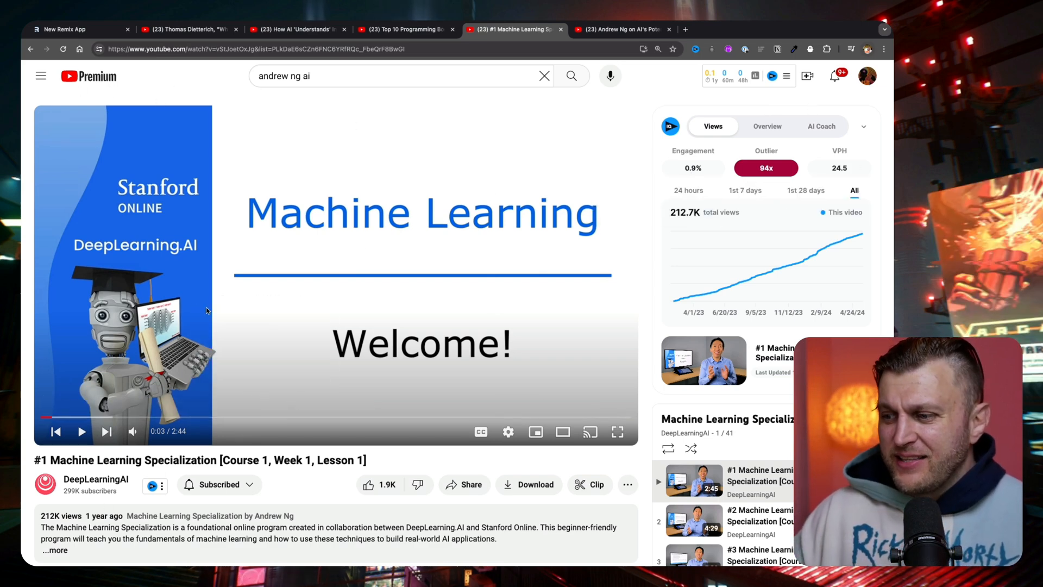
scroll("down", 3)
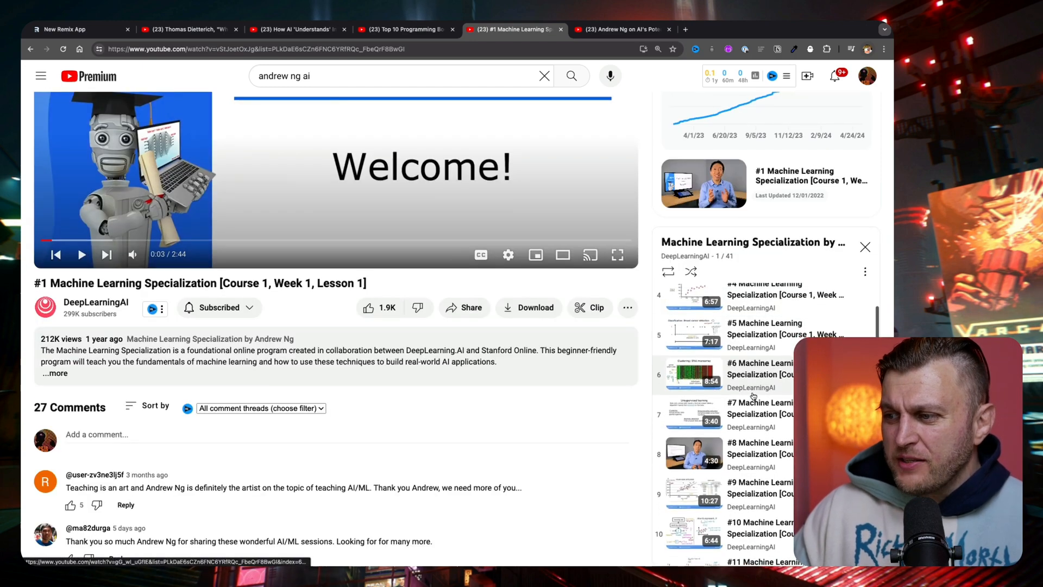
scroll("down", 3)
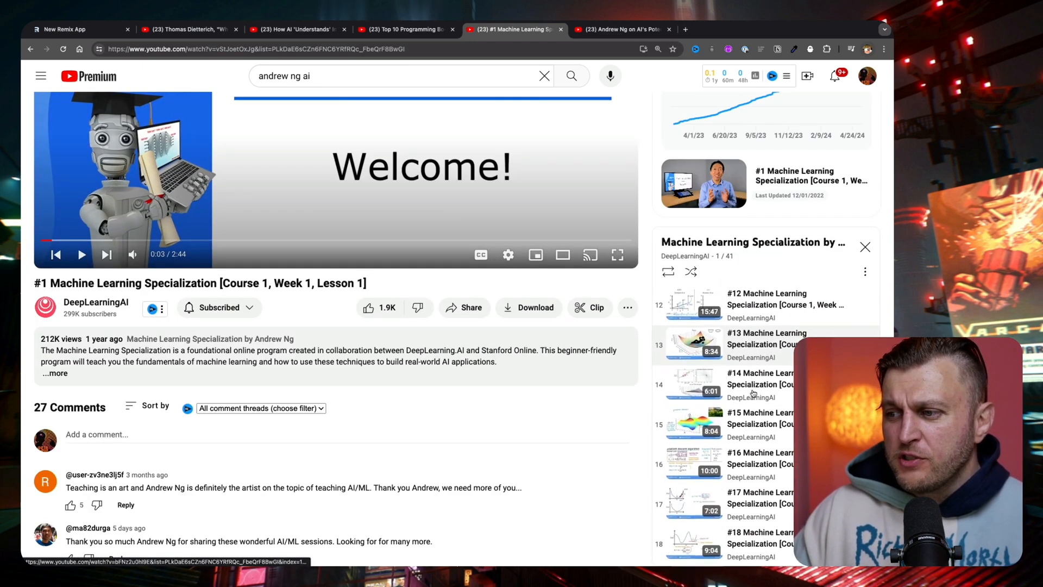
scroll("down", 3)
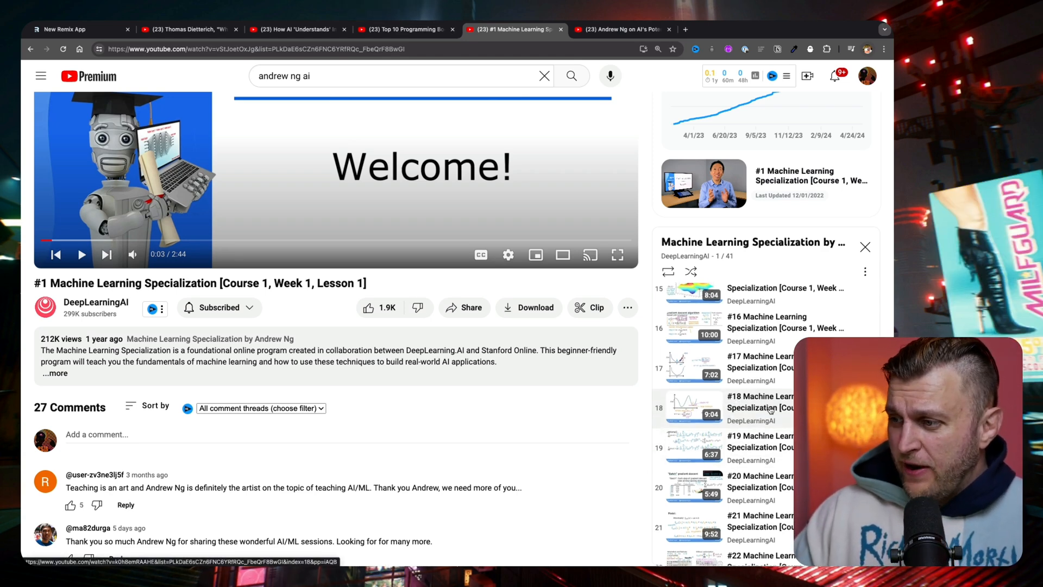
scroll("down", 3)
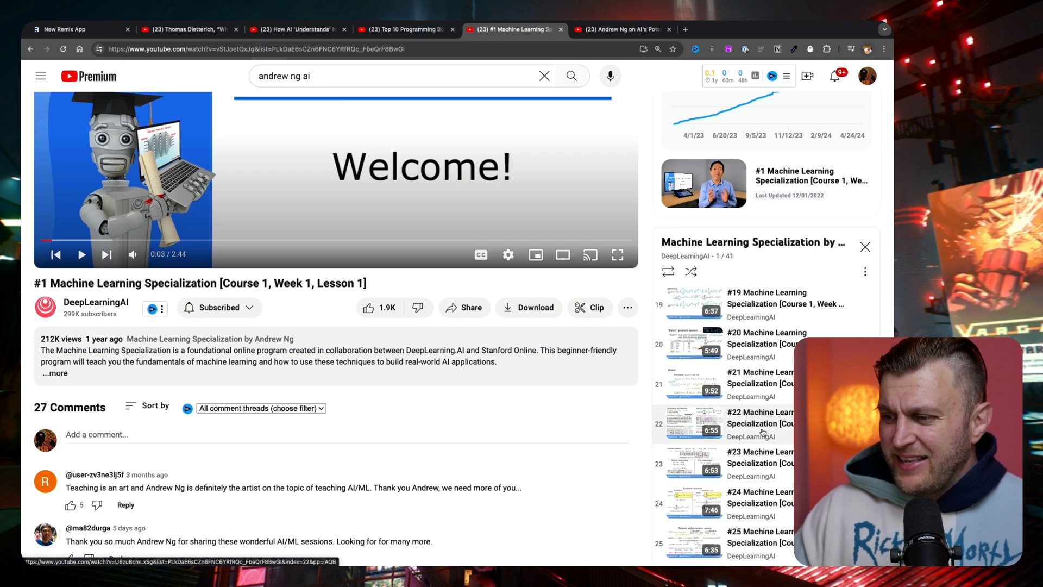
scroll("down", 3)
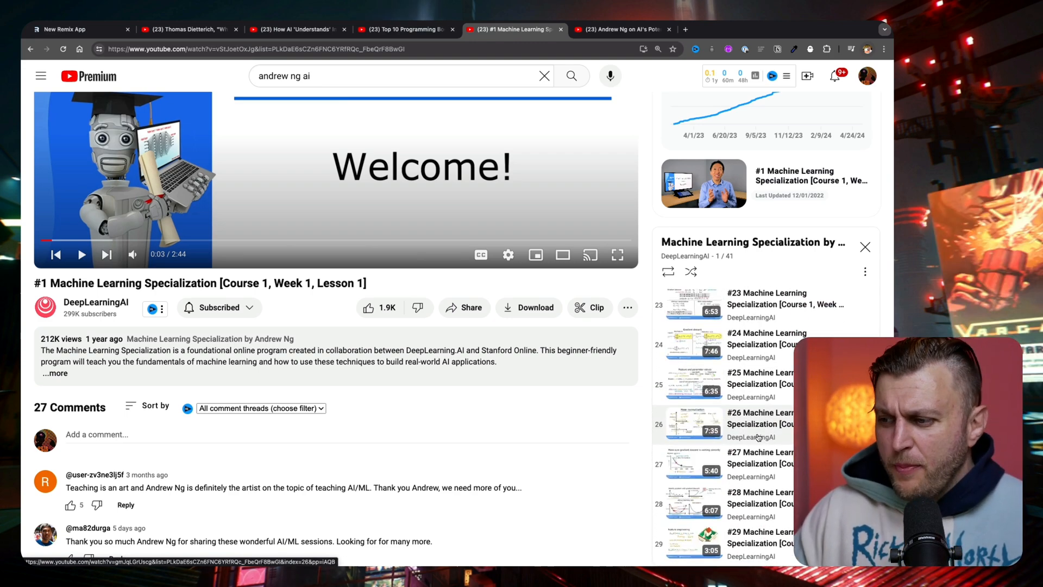